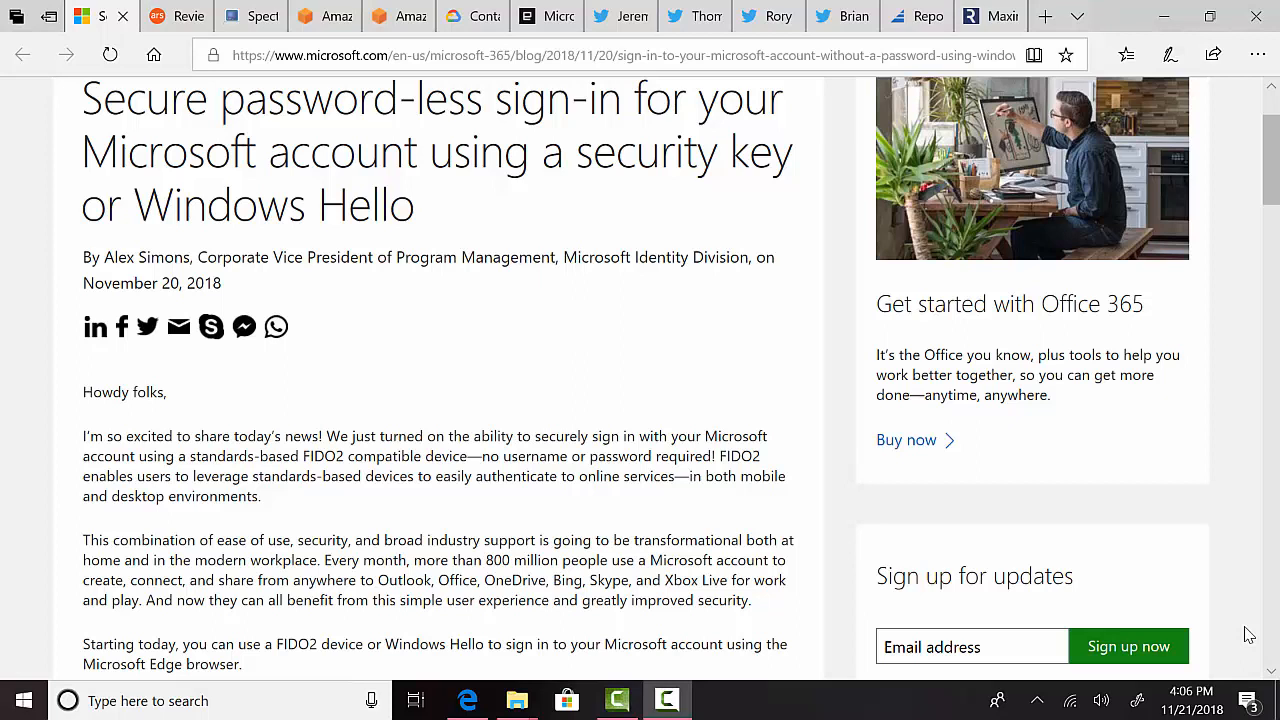
mouse_move(892, 572)
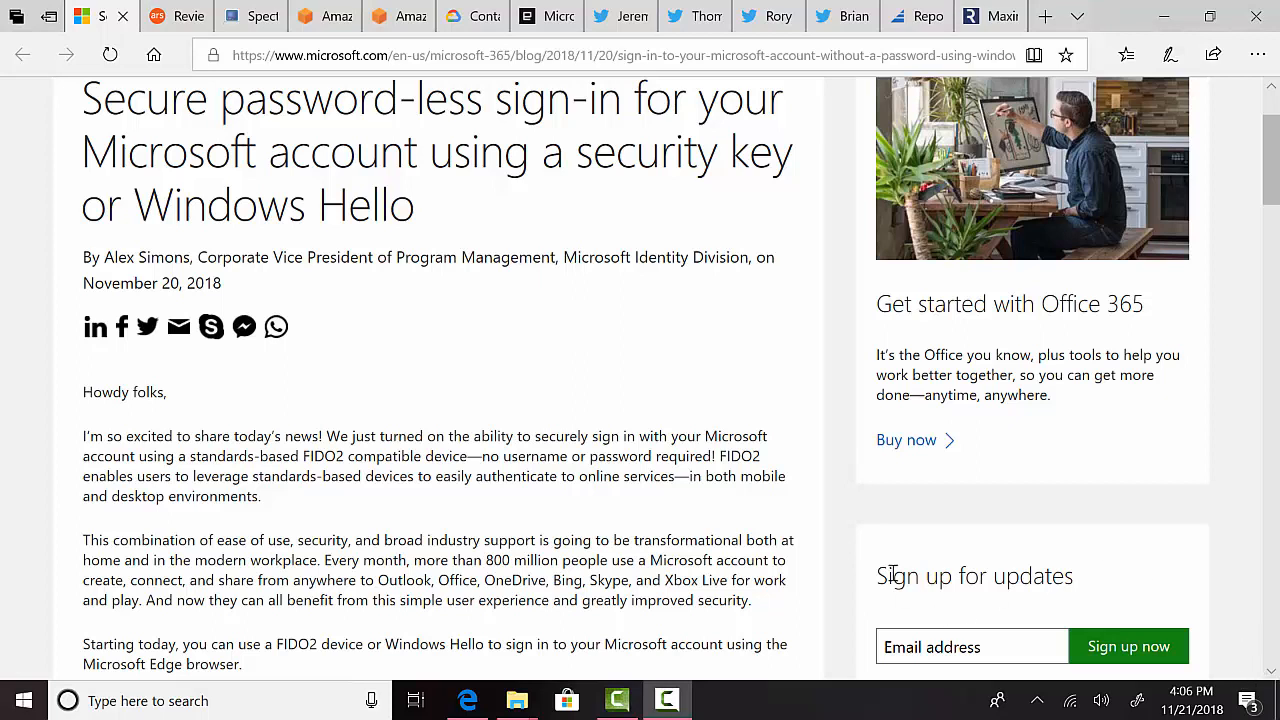
- Play the embedded password-less sign-in demo video in the Microsoft 365 blog post
scroll("down", 3)
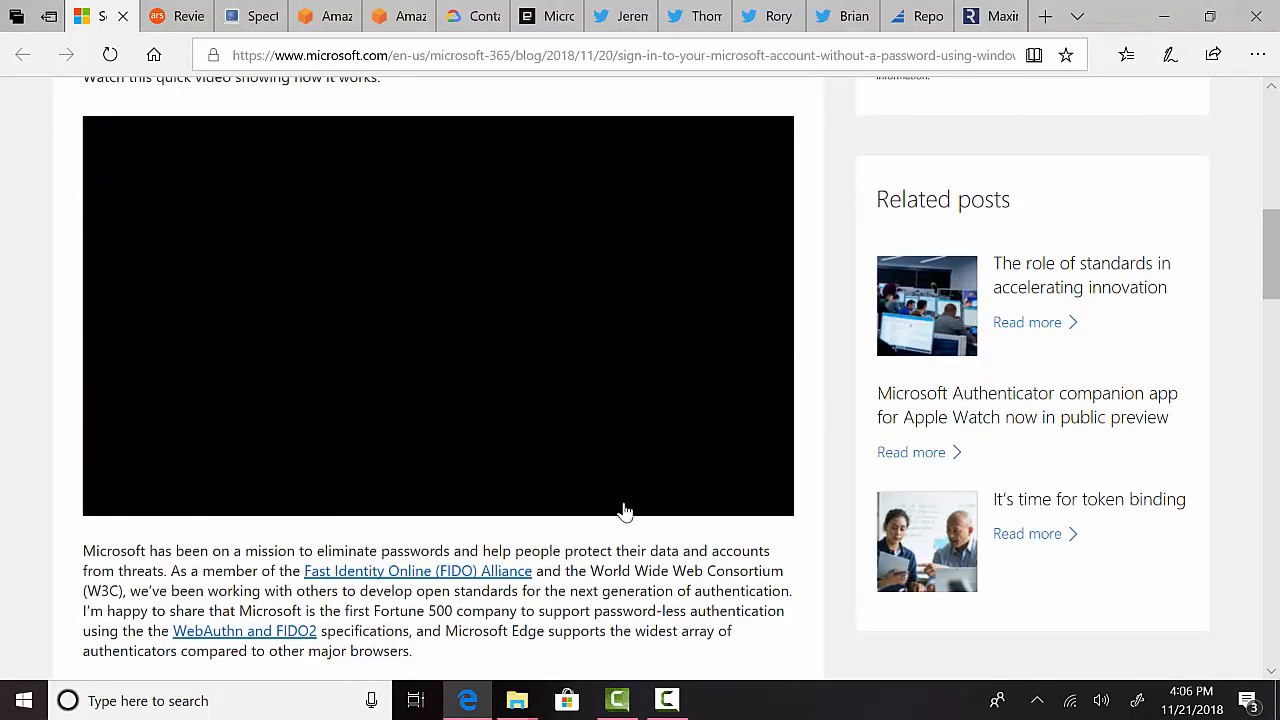
left_click(438, 316)
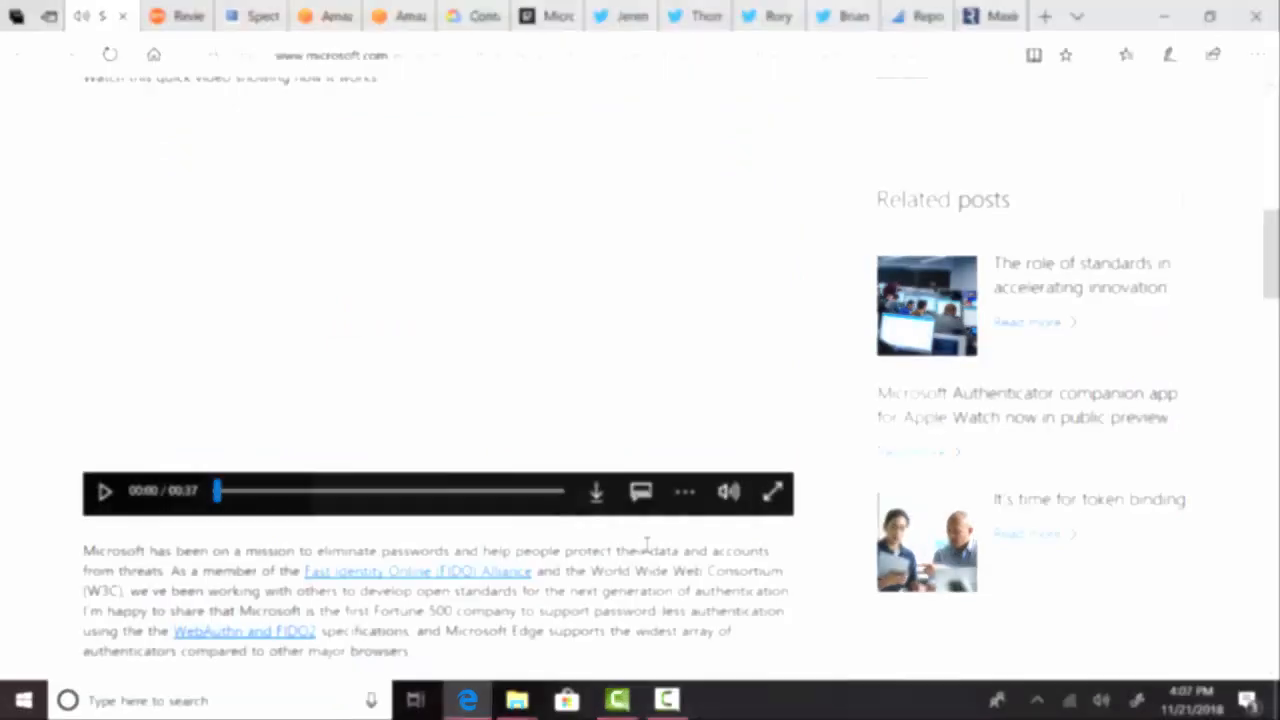
left_click(844, 16)
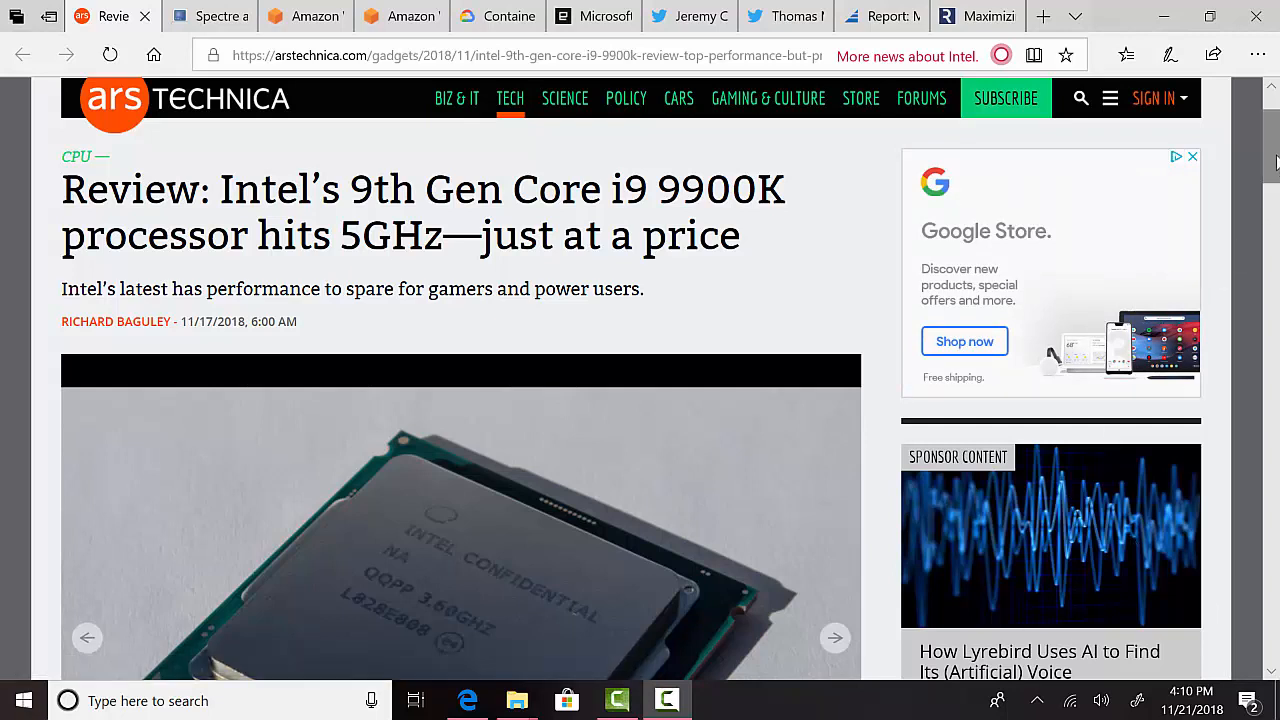
scroll("down", 3)
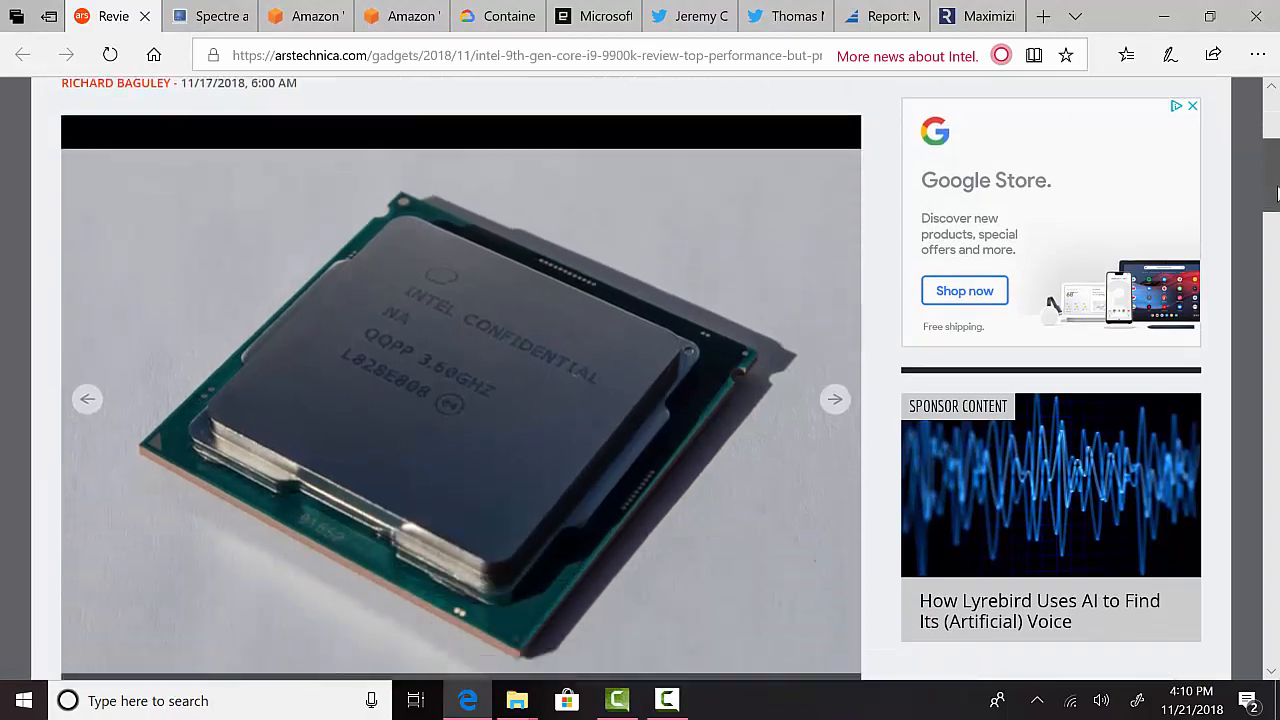
scroll("down", 3)
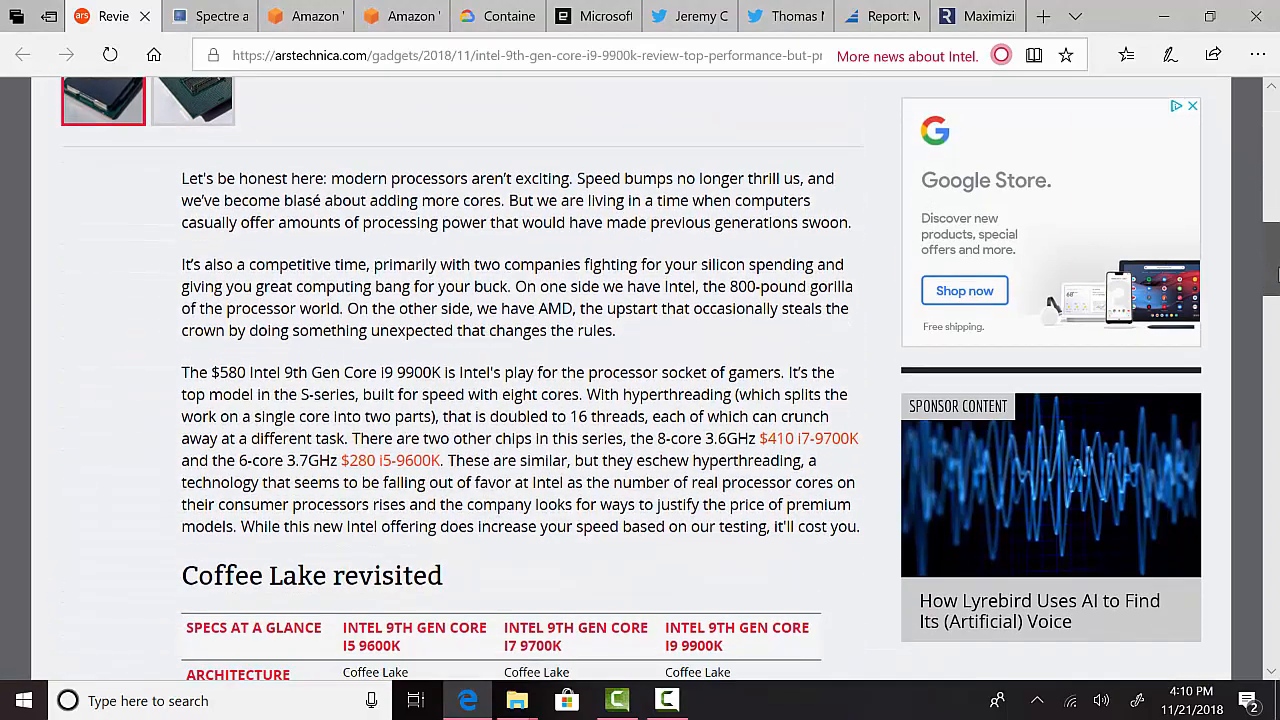
scroll("down", 3)
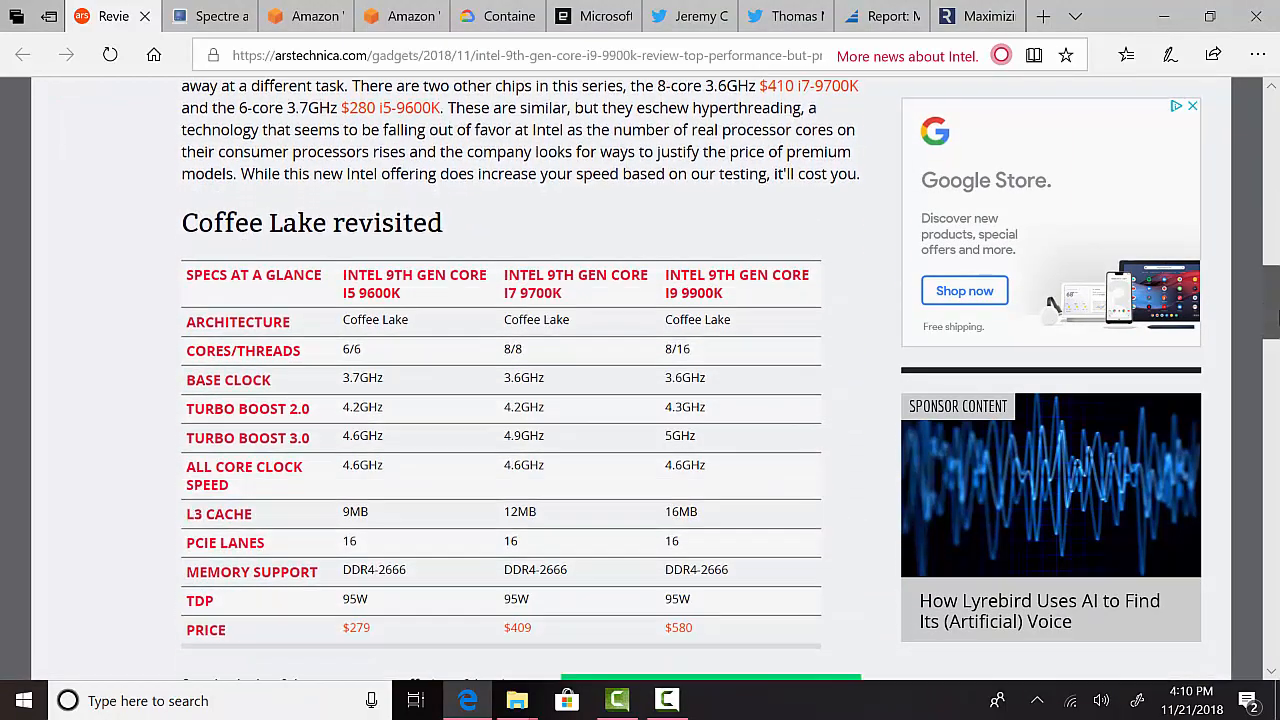
scroll("down", 3)
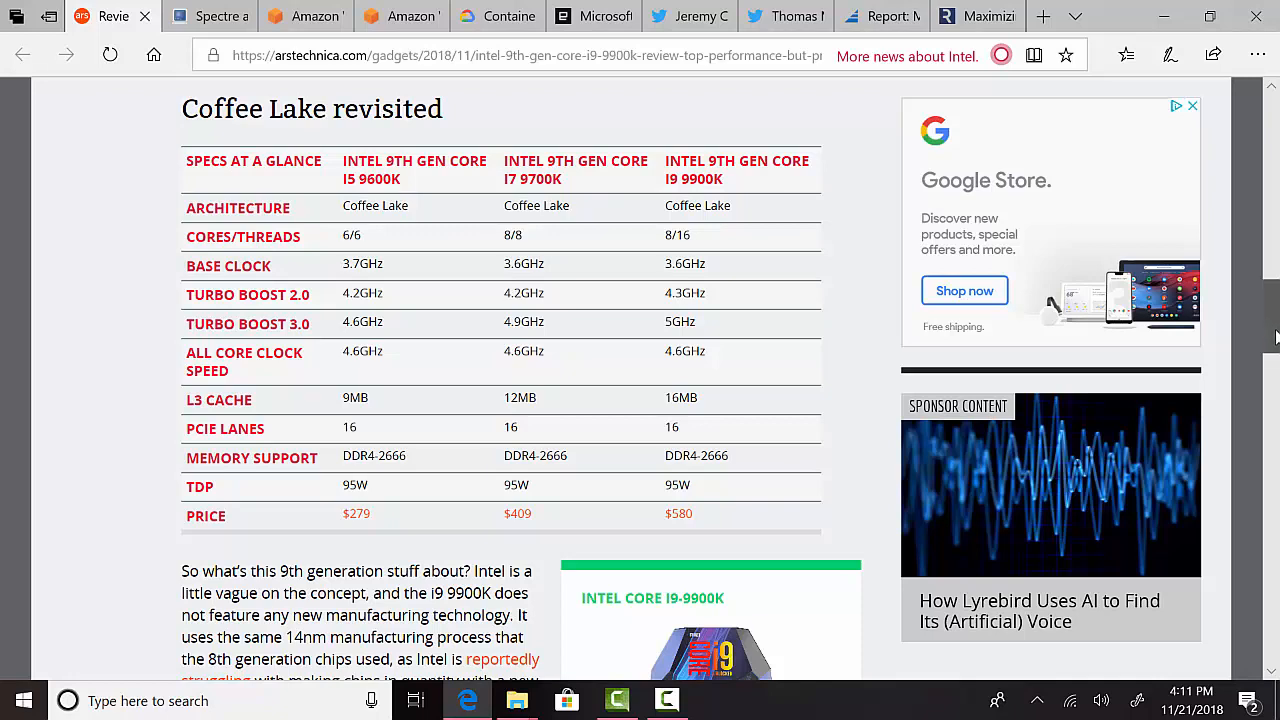
scroll("down", 3)
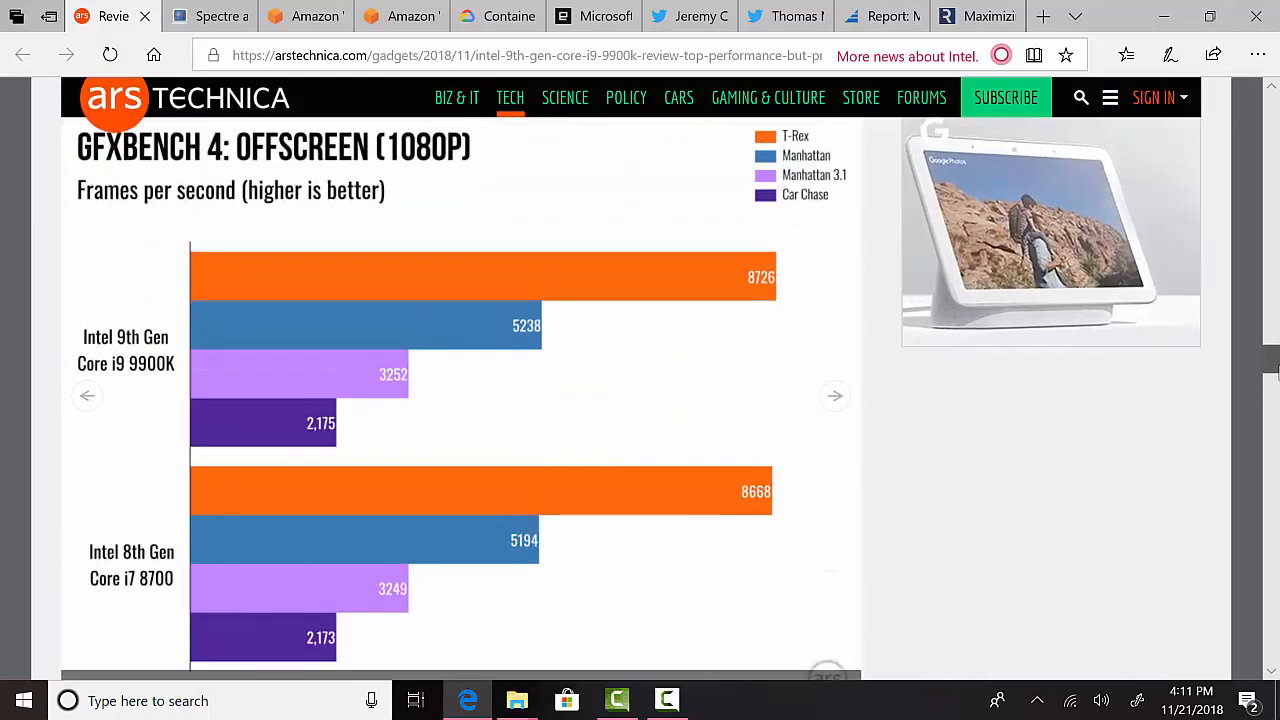
scroll("down", 3)
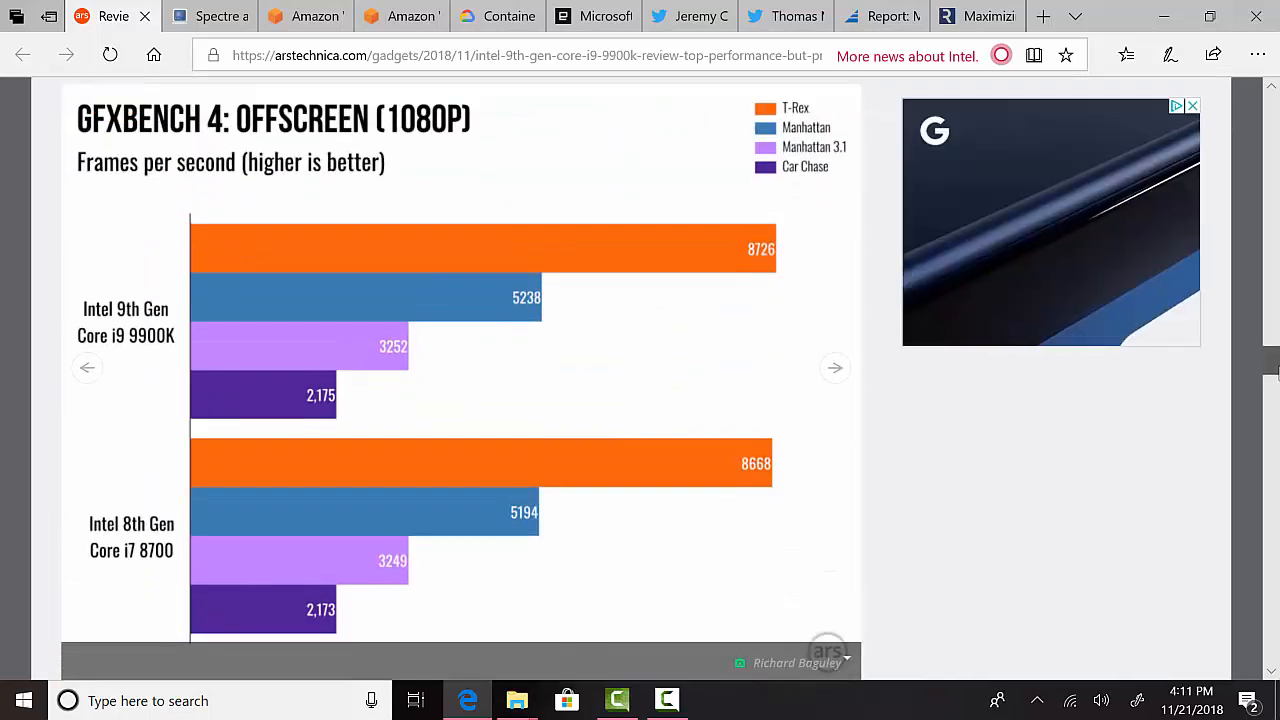
scroll("down", 3)
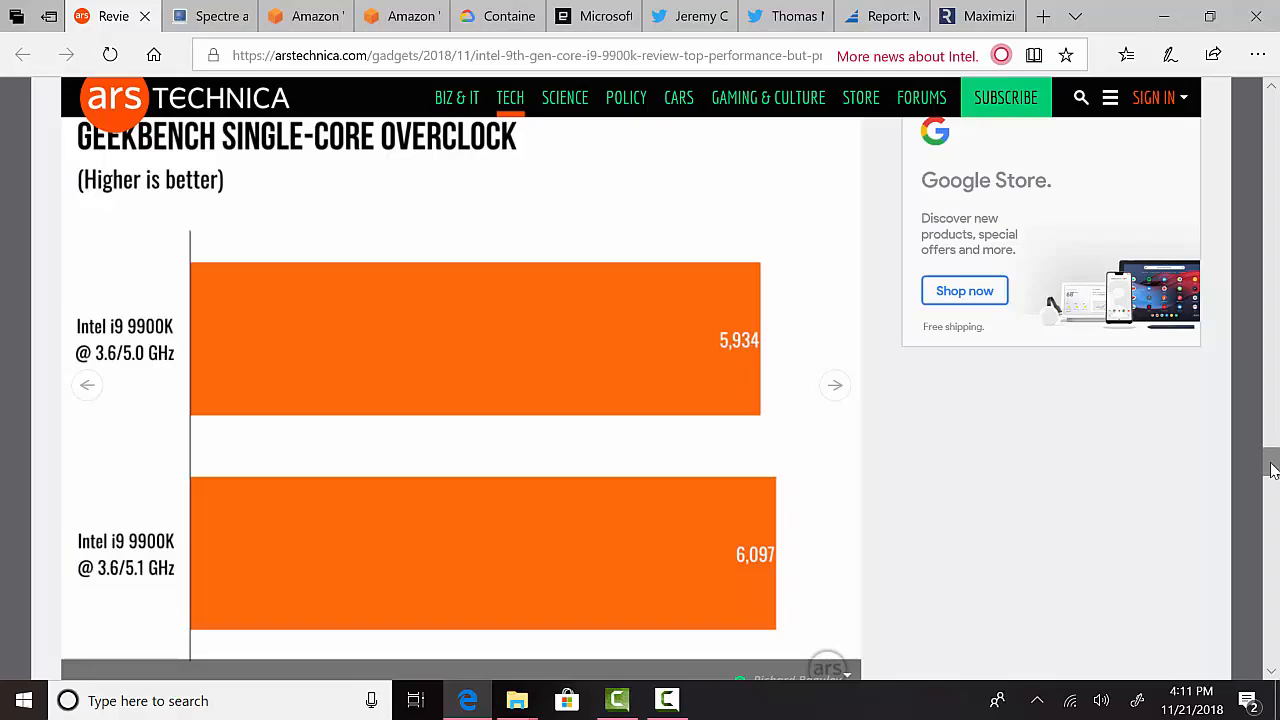
mouse_move(1256, 492)
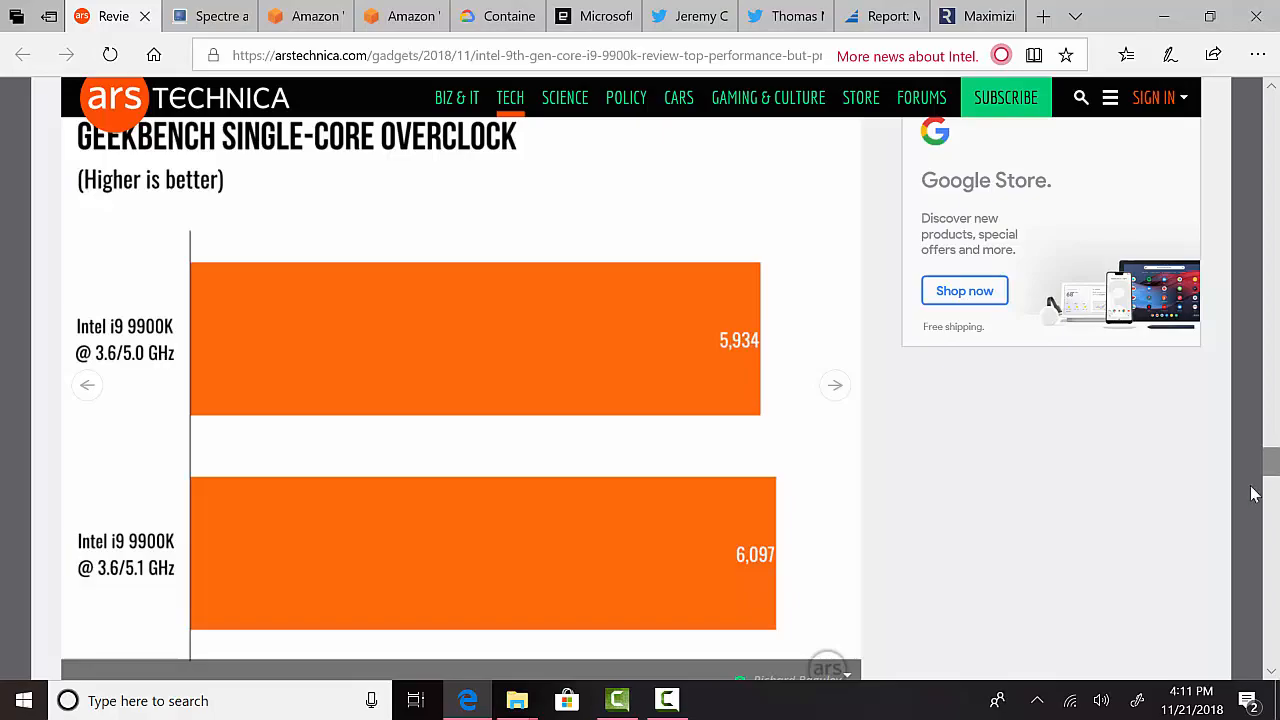
scroll("down", 3)
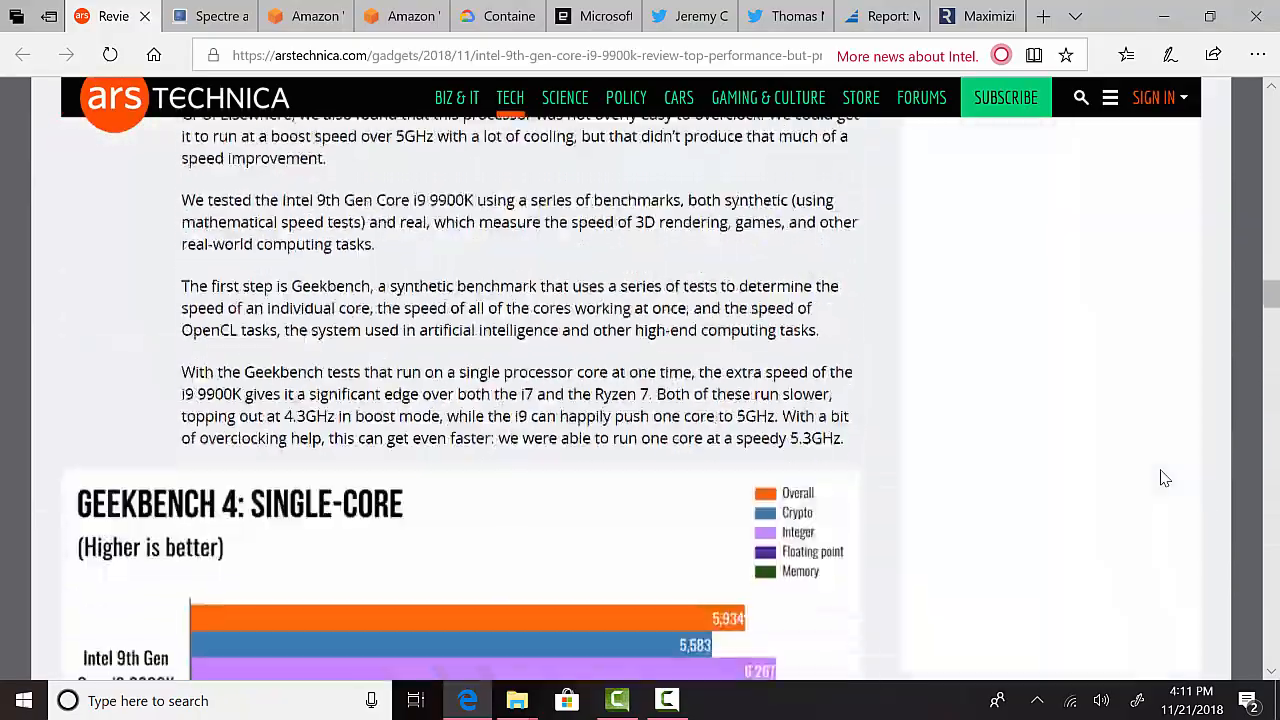
scroll("down", 3)
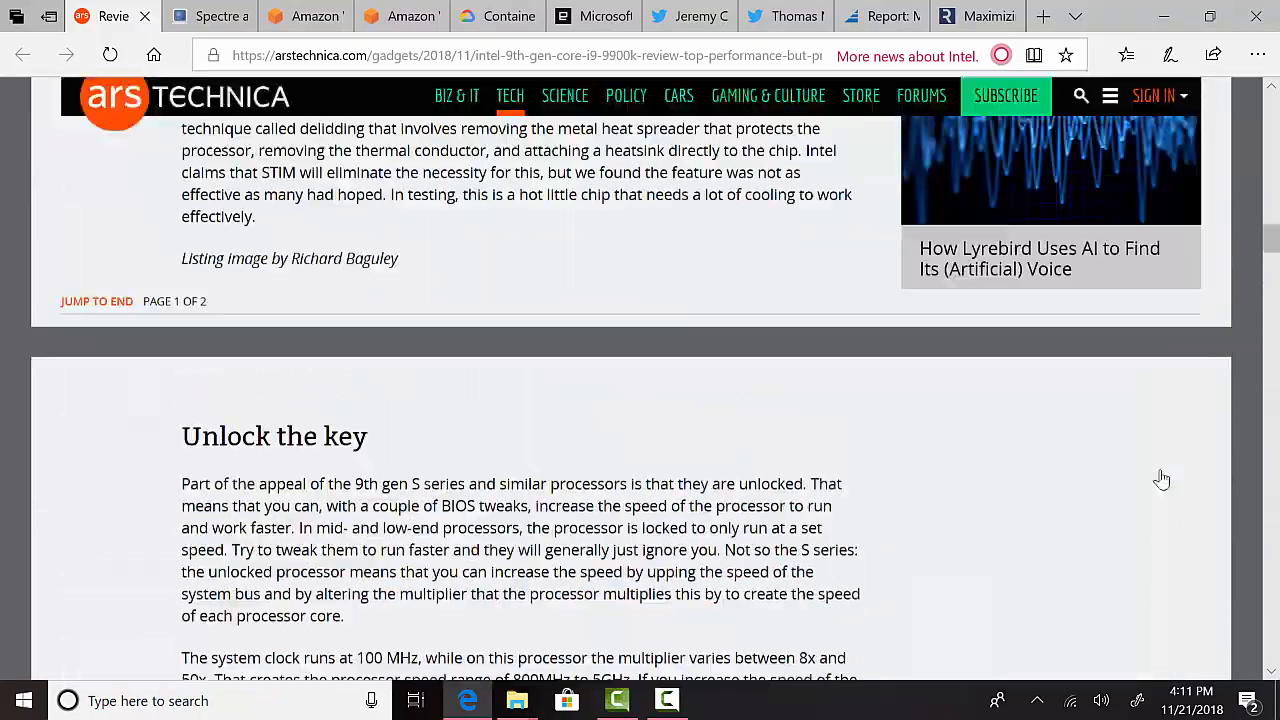
scroll("up", 3)
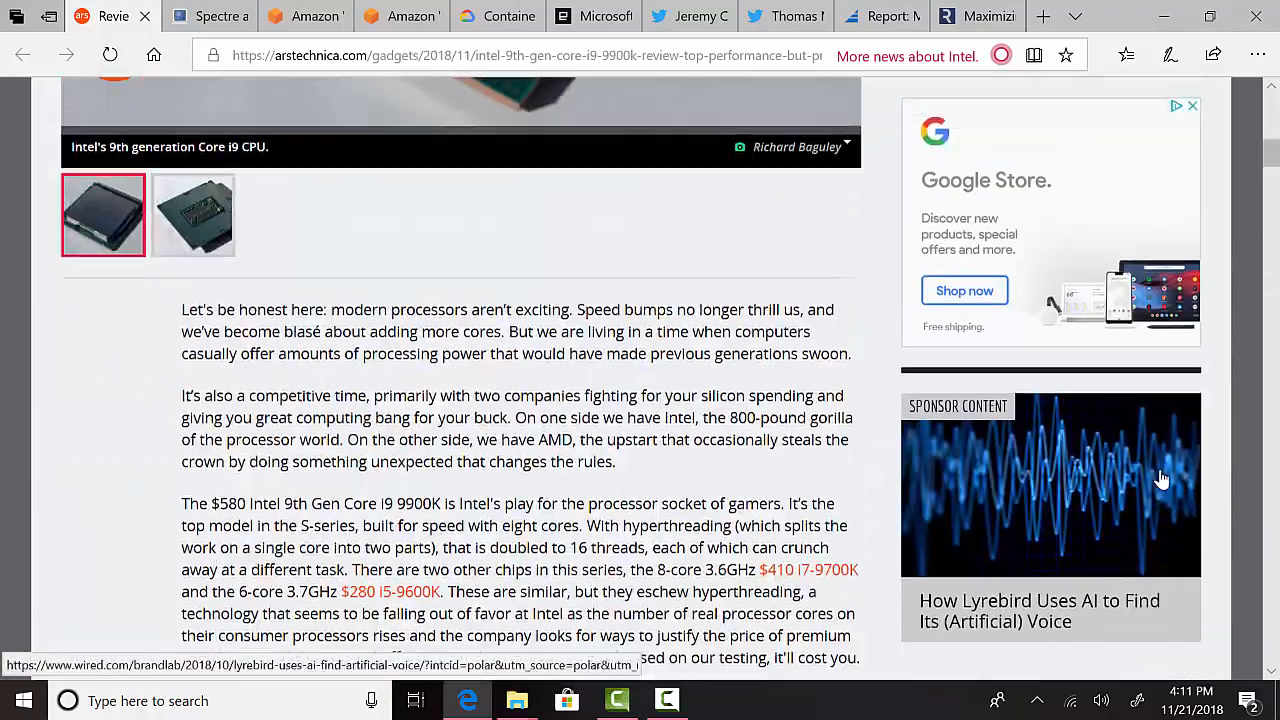
scroll("up", 3)
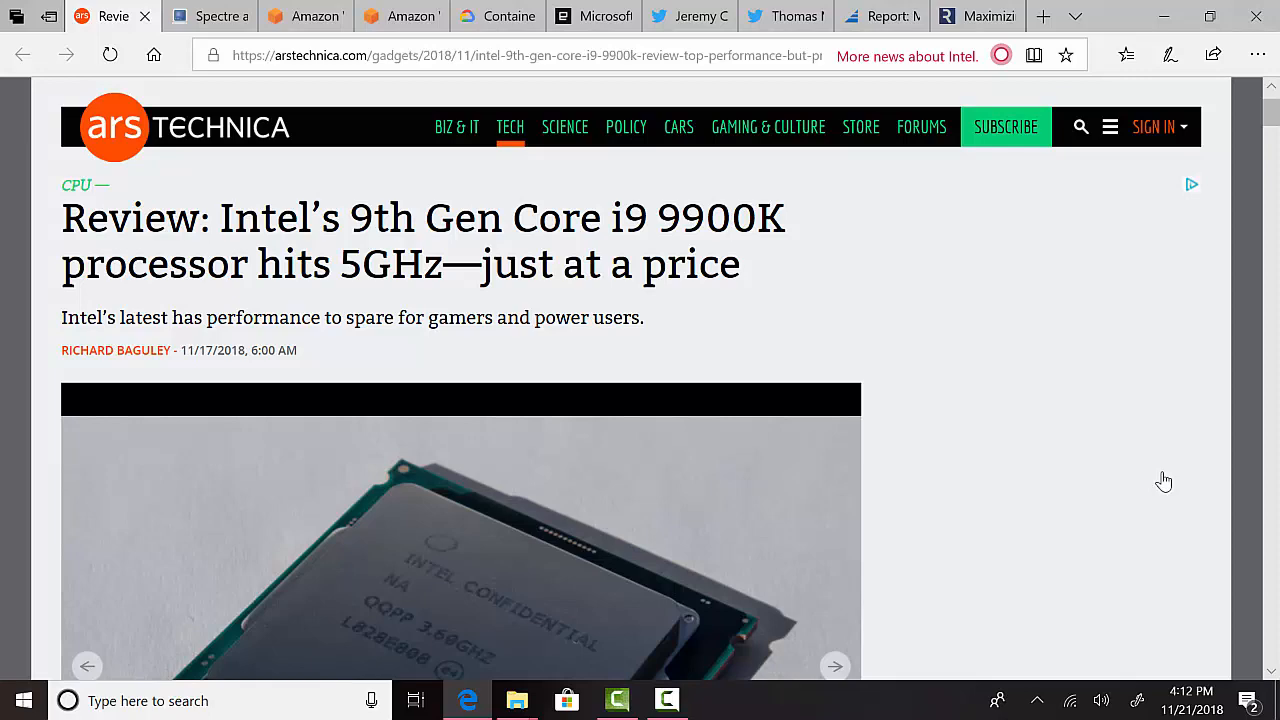
- Switch to the BleepingComputer Spectre/Meltdown article and enlarge its Intel 9th Gen protections slide
left_click(116, 16)
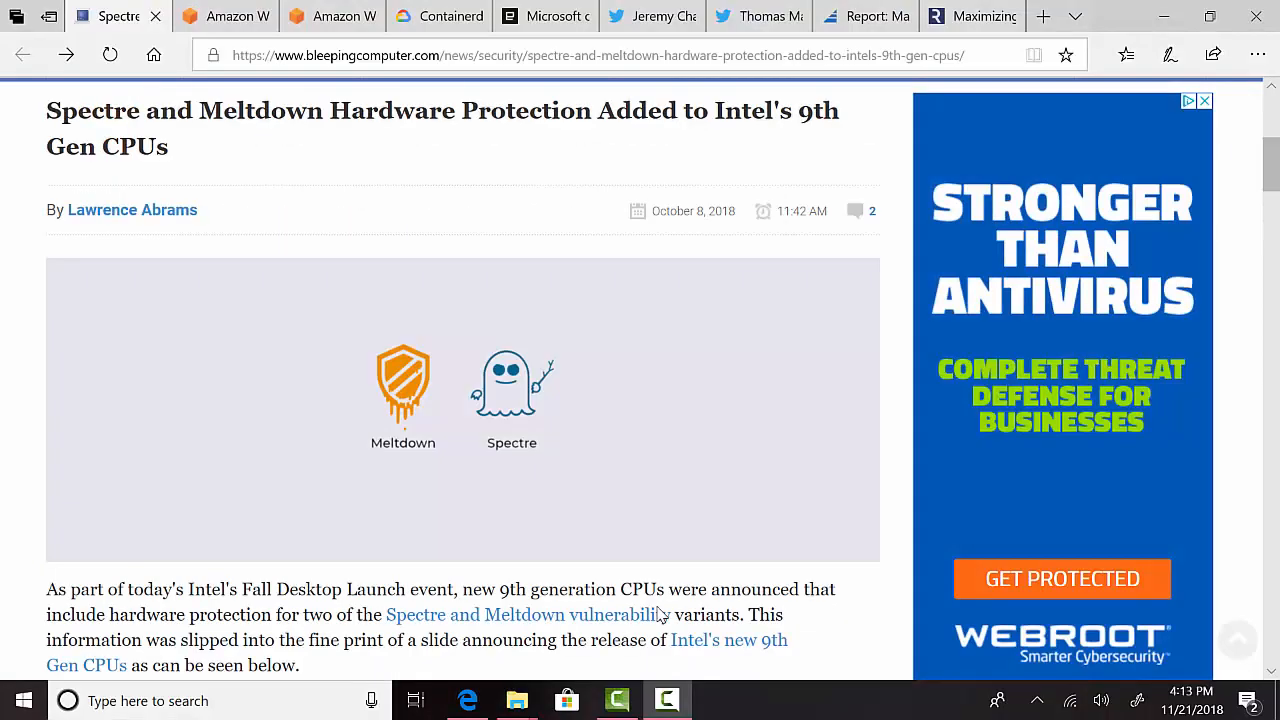
mouse_move(752, 528)
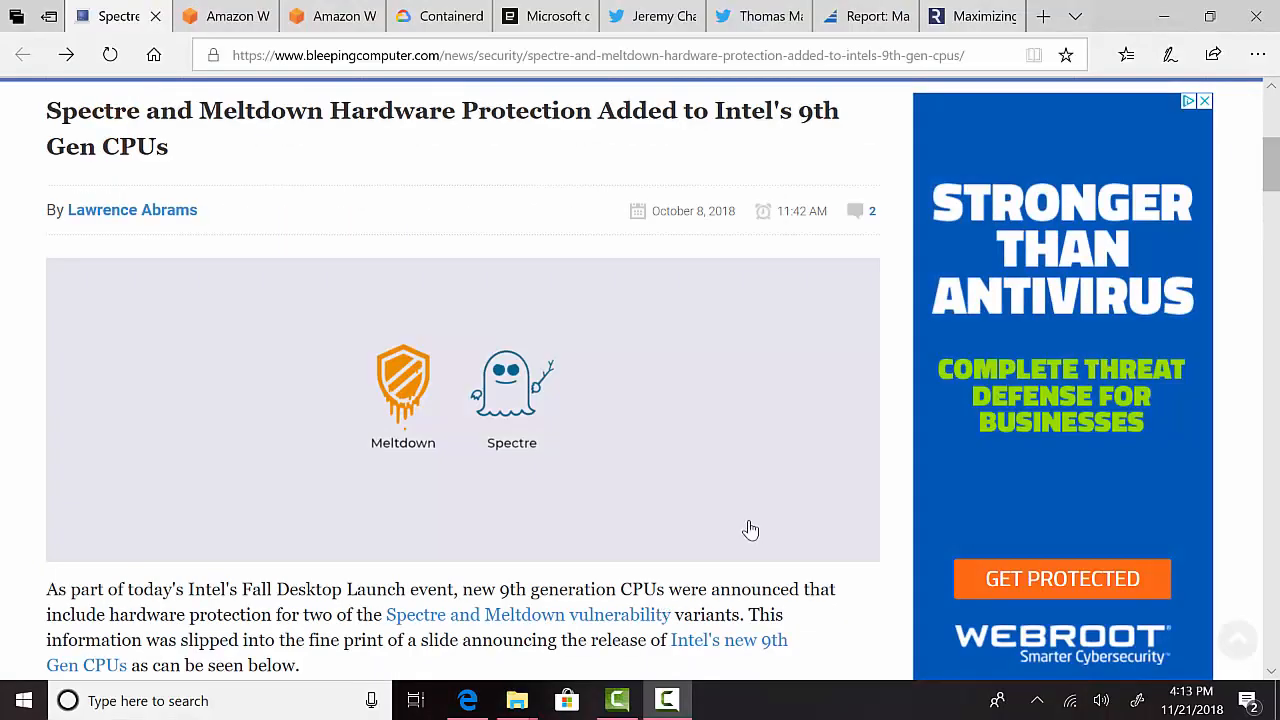
scroll("down", 3)
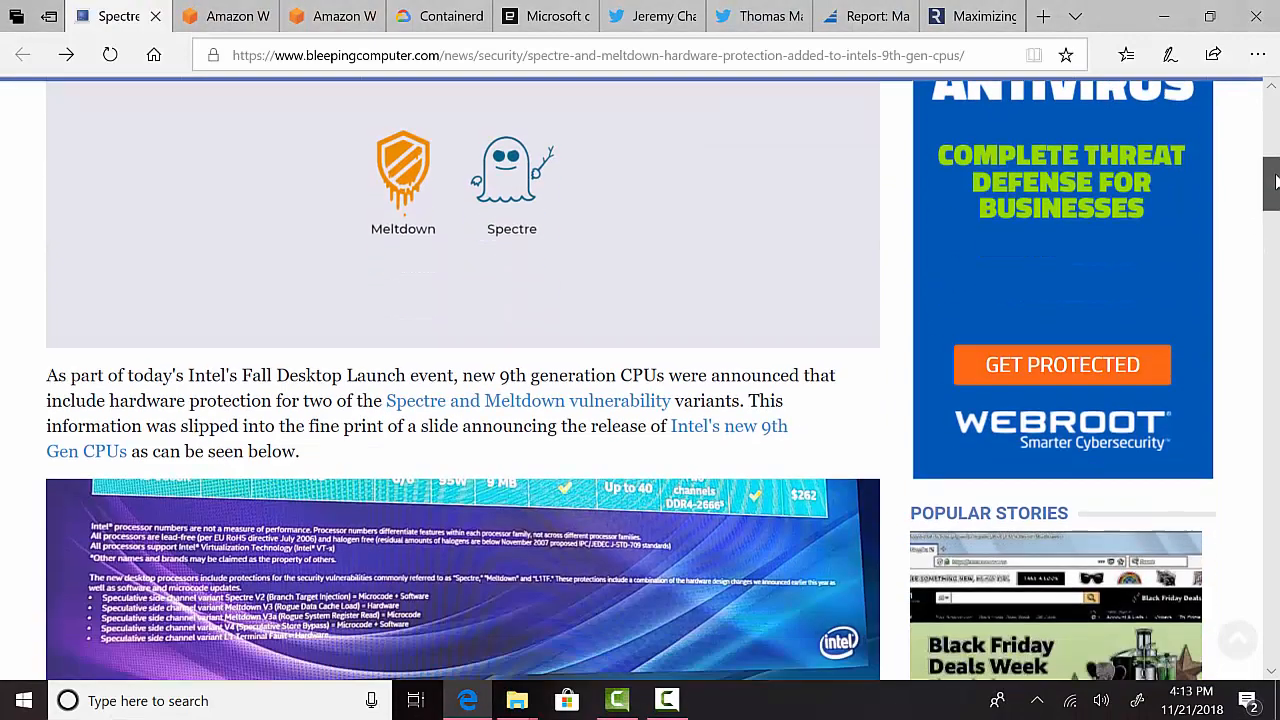
scroll("down", 3)
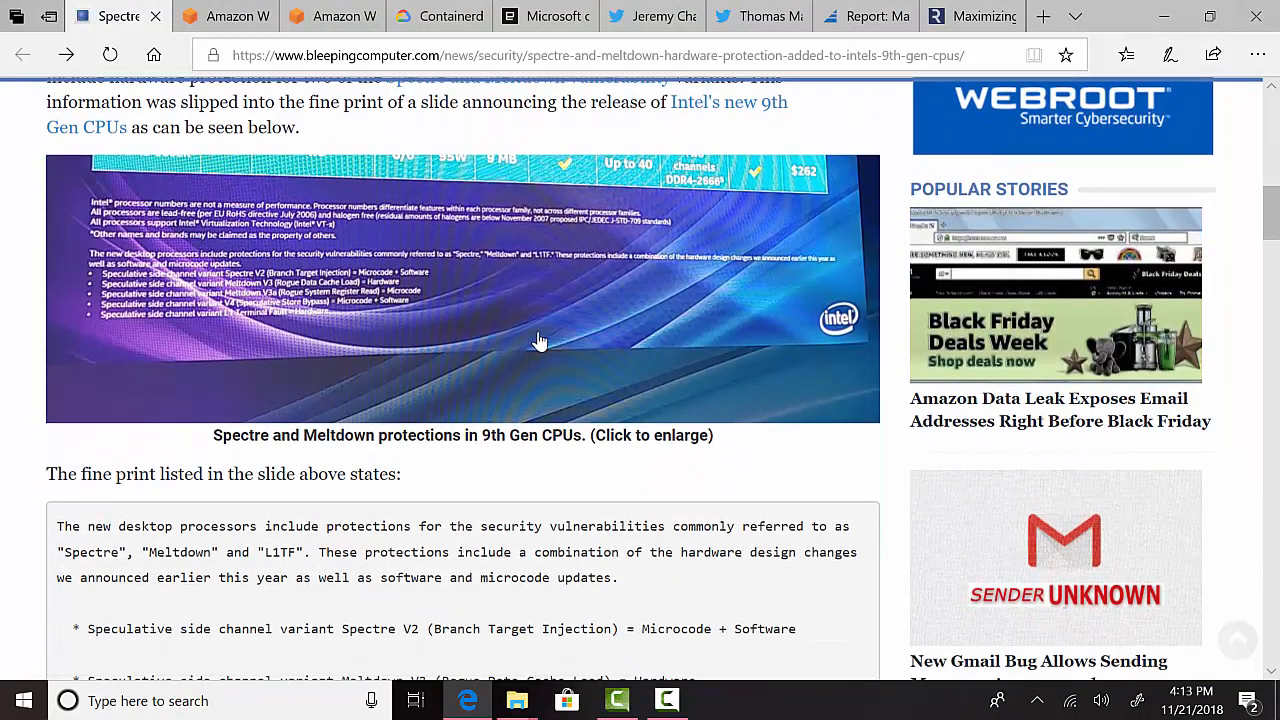
left_click(540, 340)
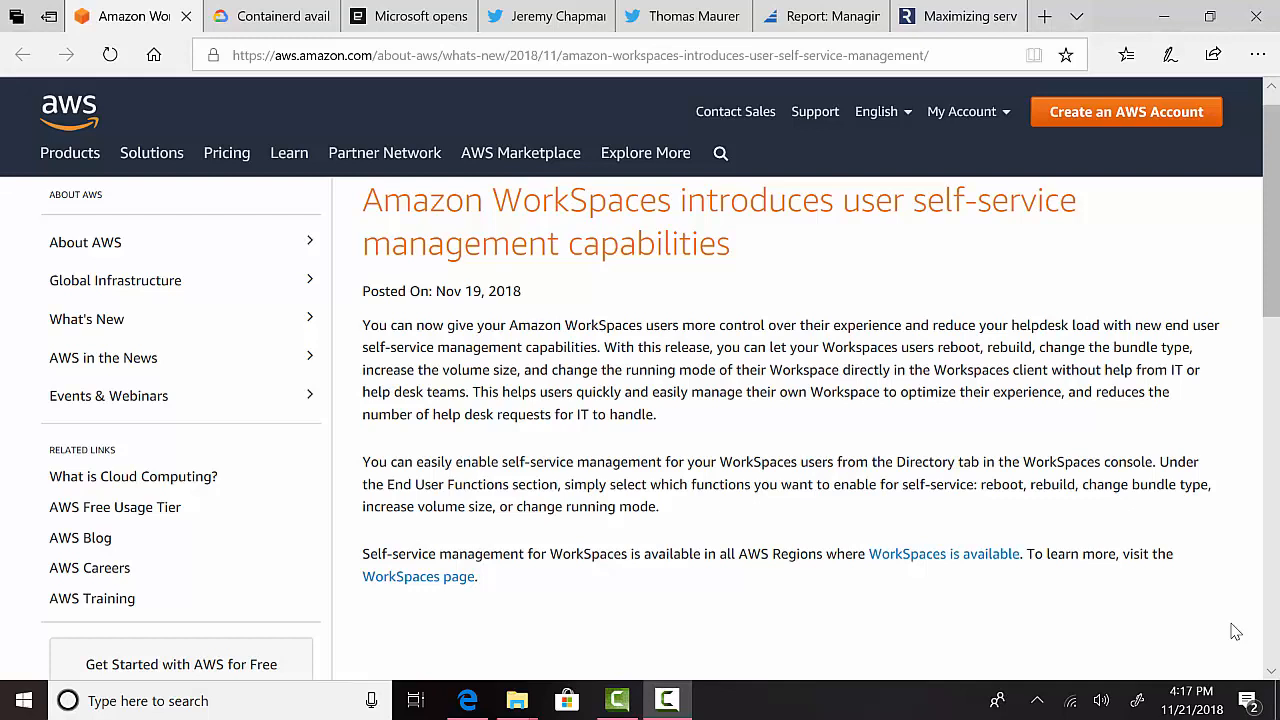
- Close the AWS post and read the containerd blog down to 'Create a GKE cluster with cos_containerd nodes'
left_click(130, 16)
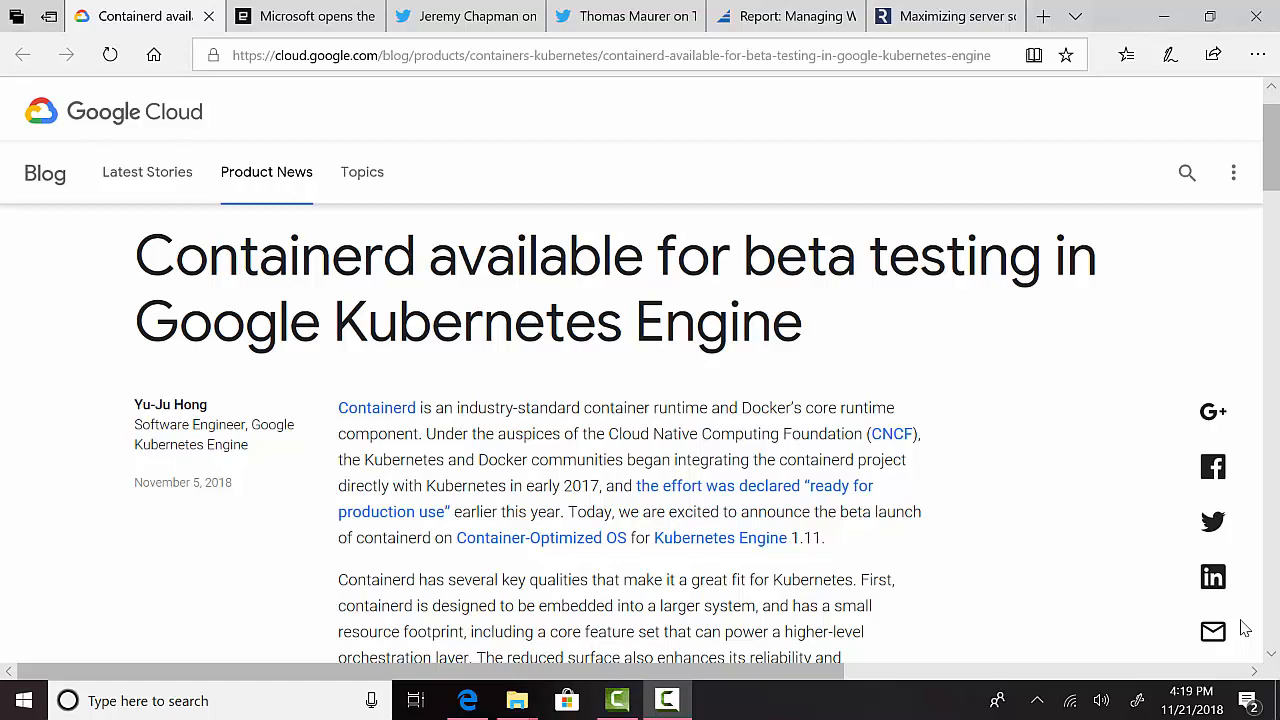
scroll("down", 3)
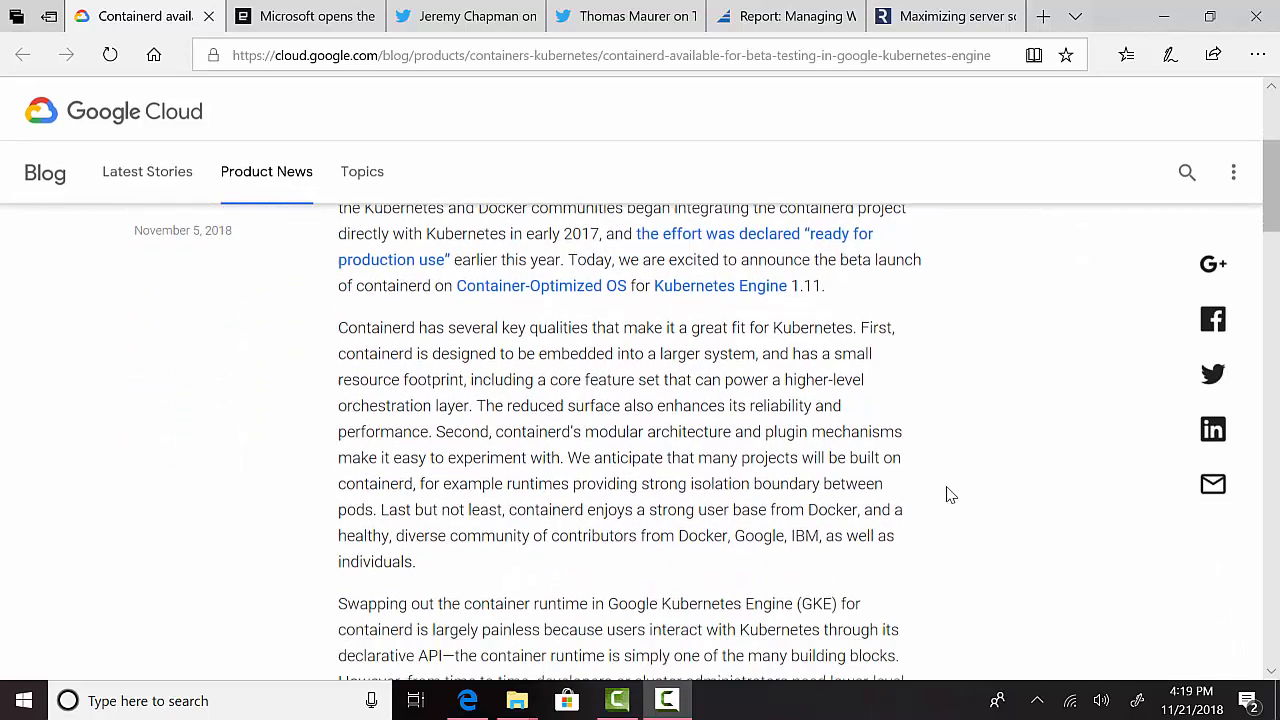
scroll("down", 3)
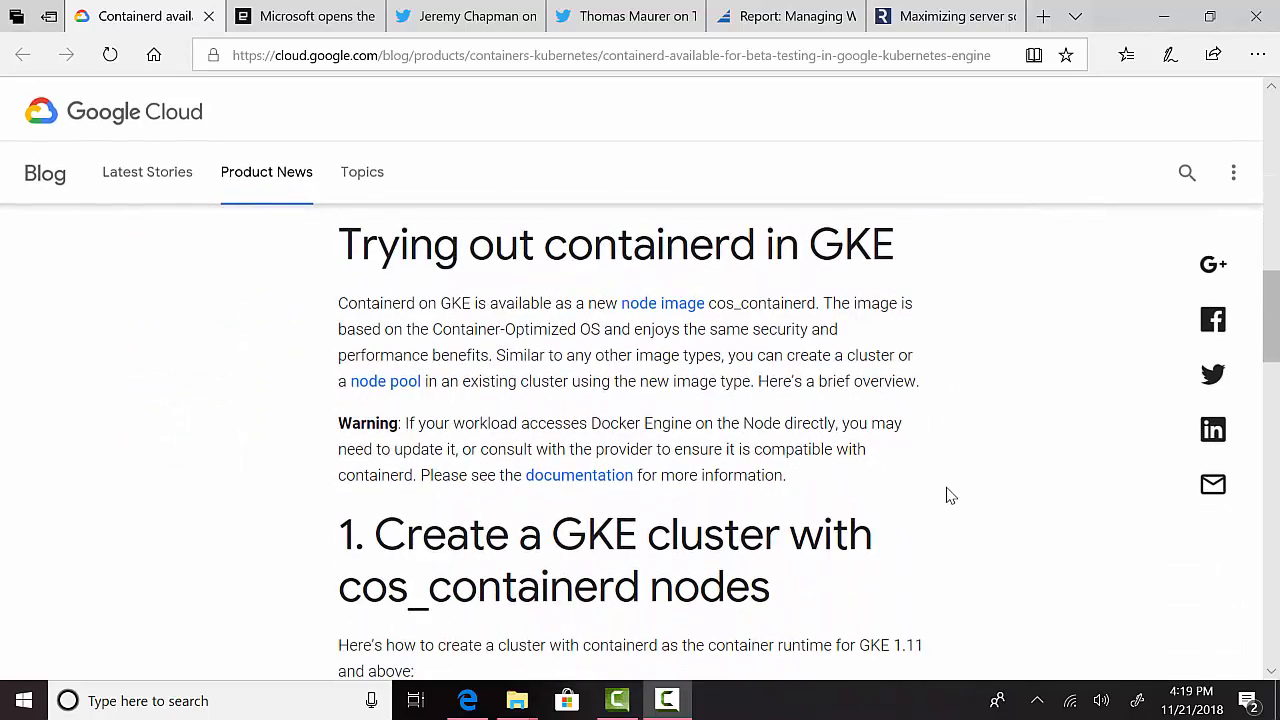
scroll("down", 3)
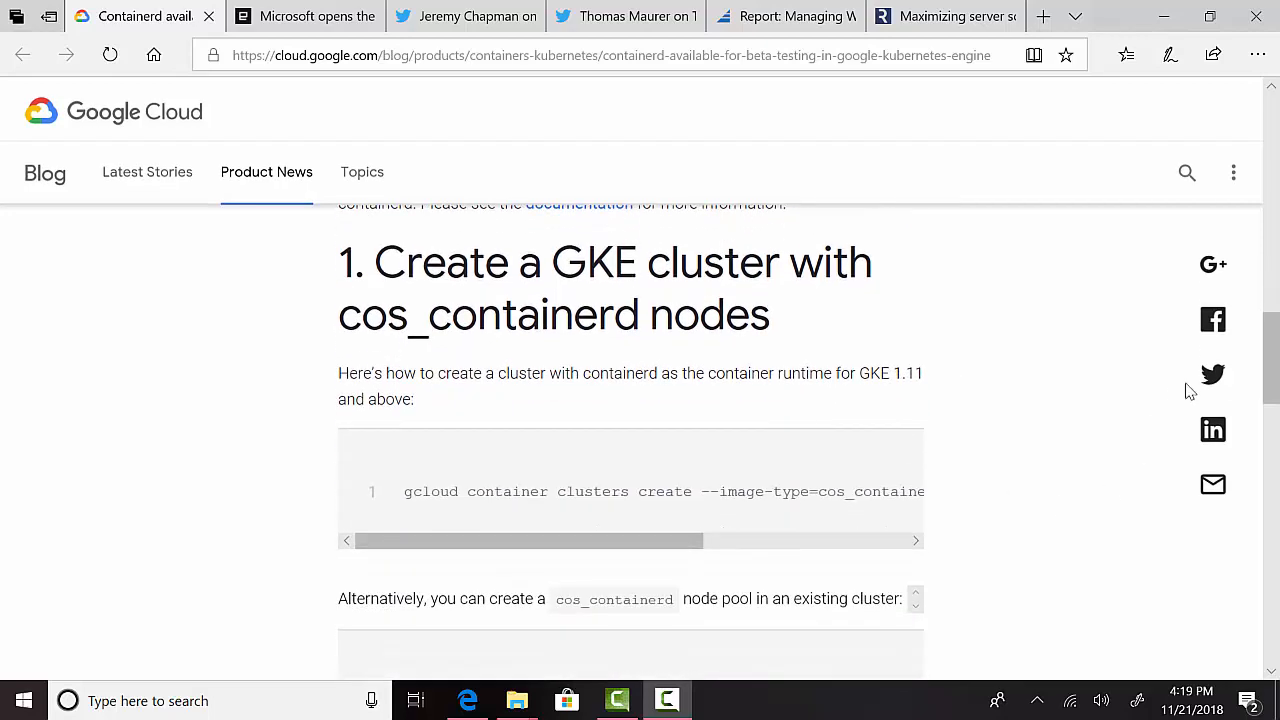
scroll("down", 3)
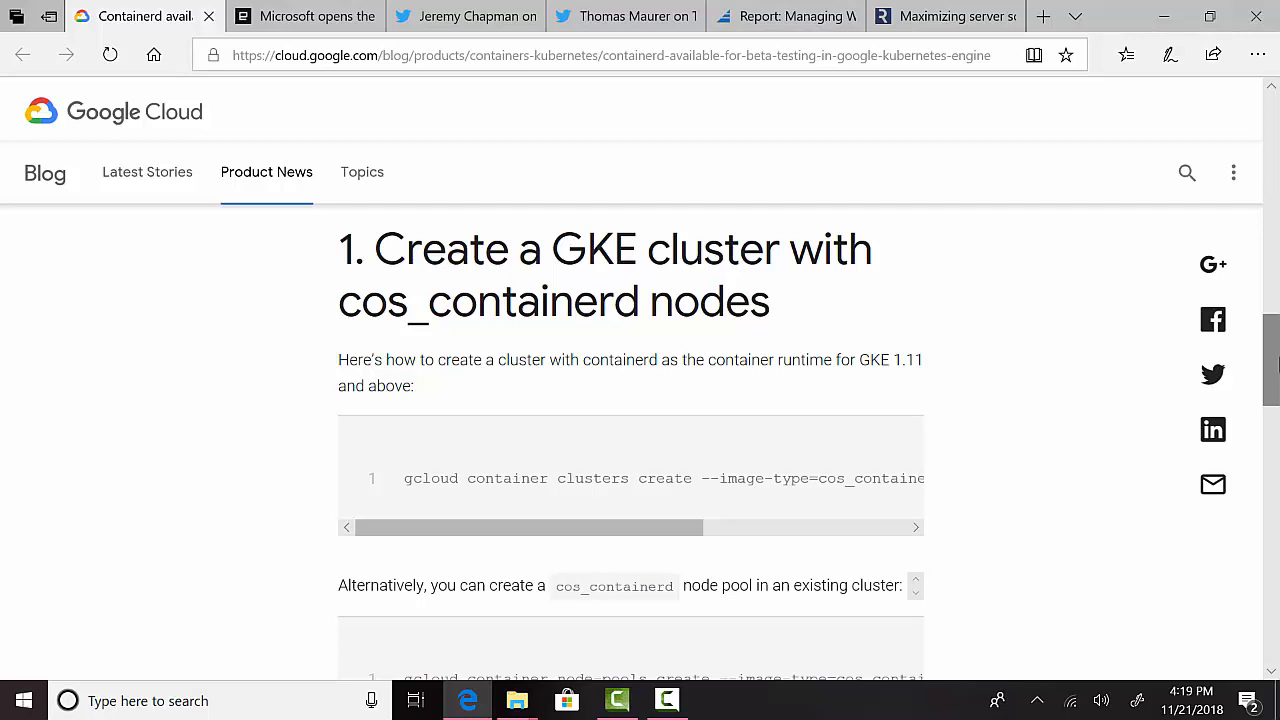
- Close the containerd blog and read through the Engadget native ARM apps for Windows 10 story
left_click(150, 16)
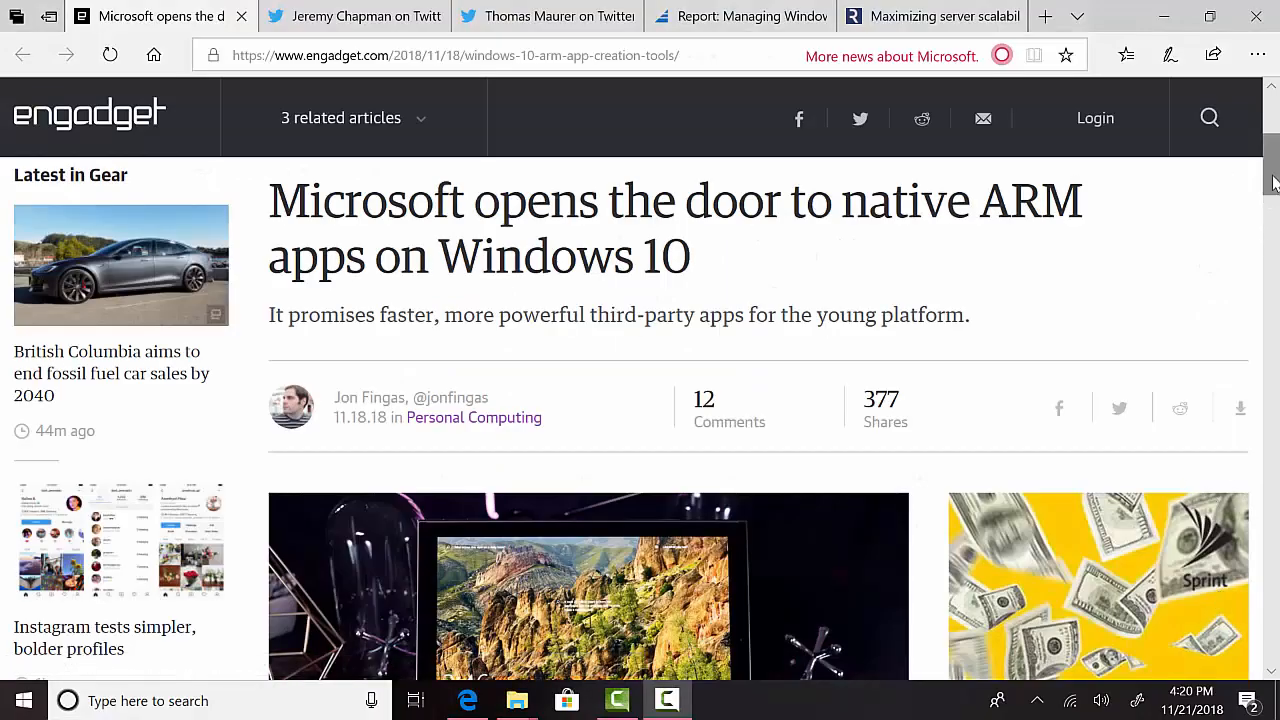
scroll("down", 3)
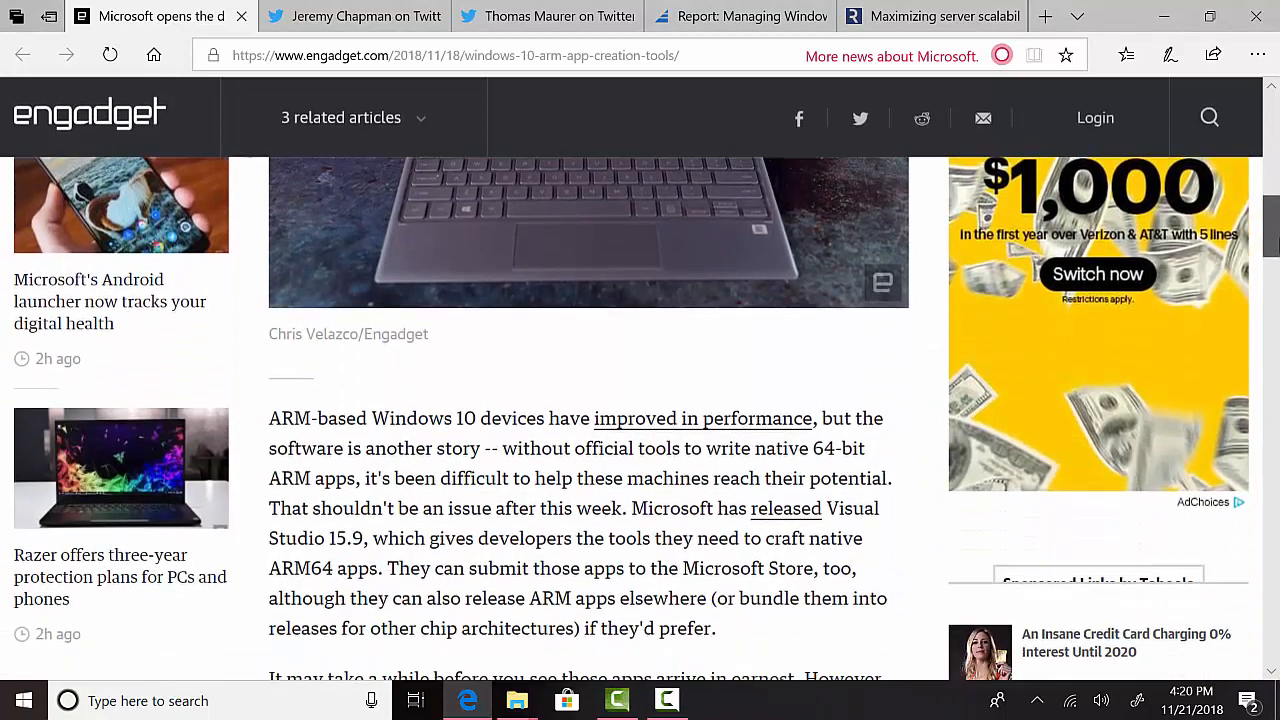
scroll("down", 3)
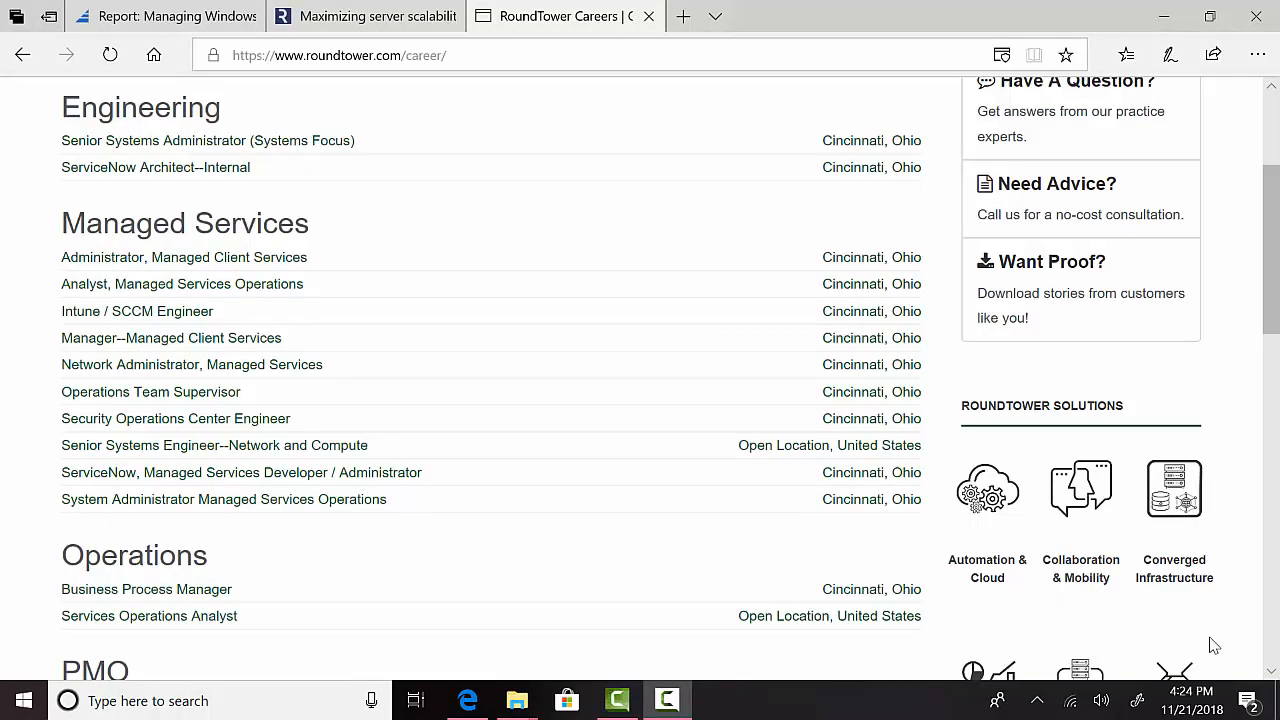
mouse_move(690, 382)
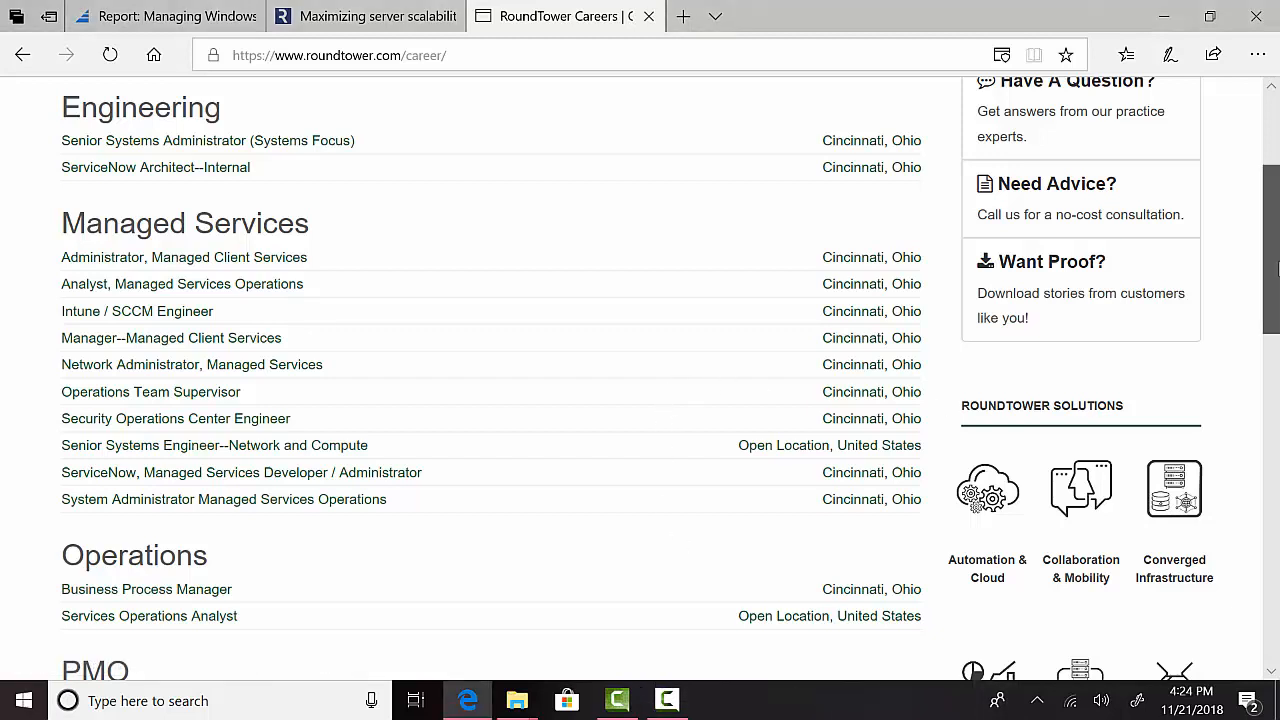
- Look through RoundTower's Service Delivery job openings on the careers page
scroll("down", 3)
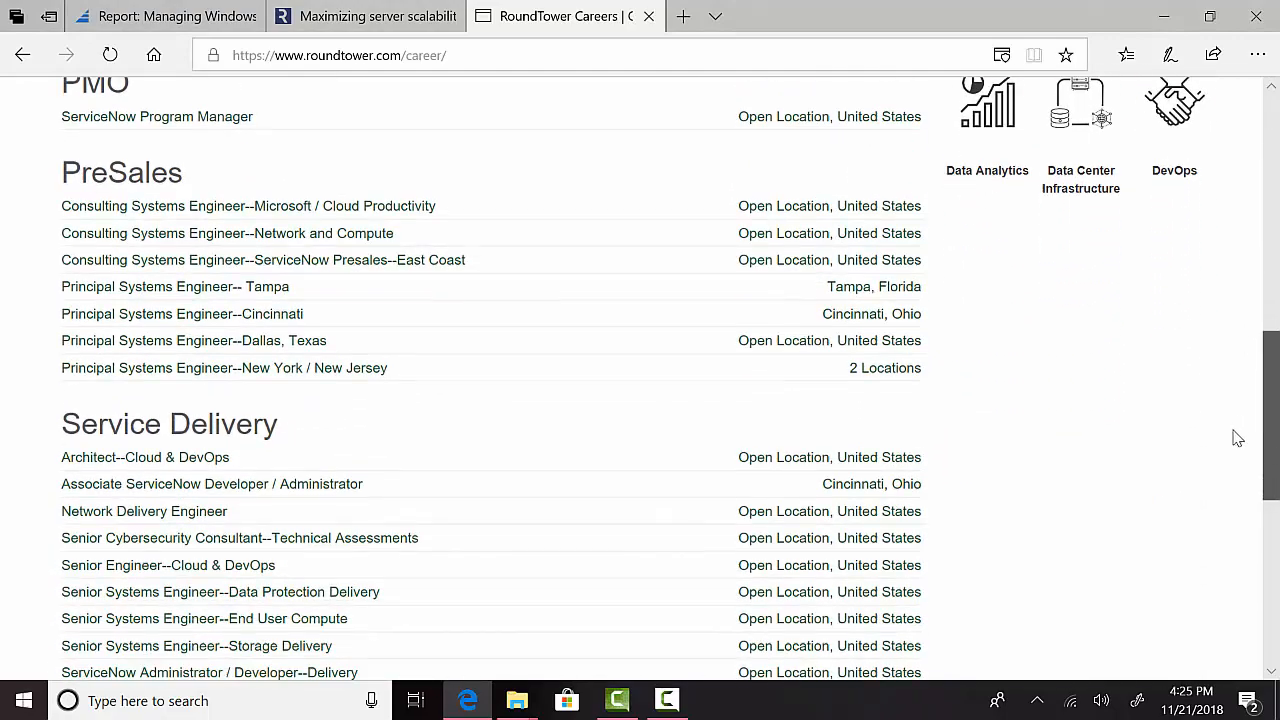
scroll("down", 3)
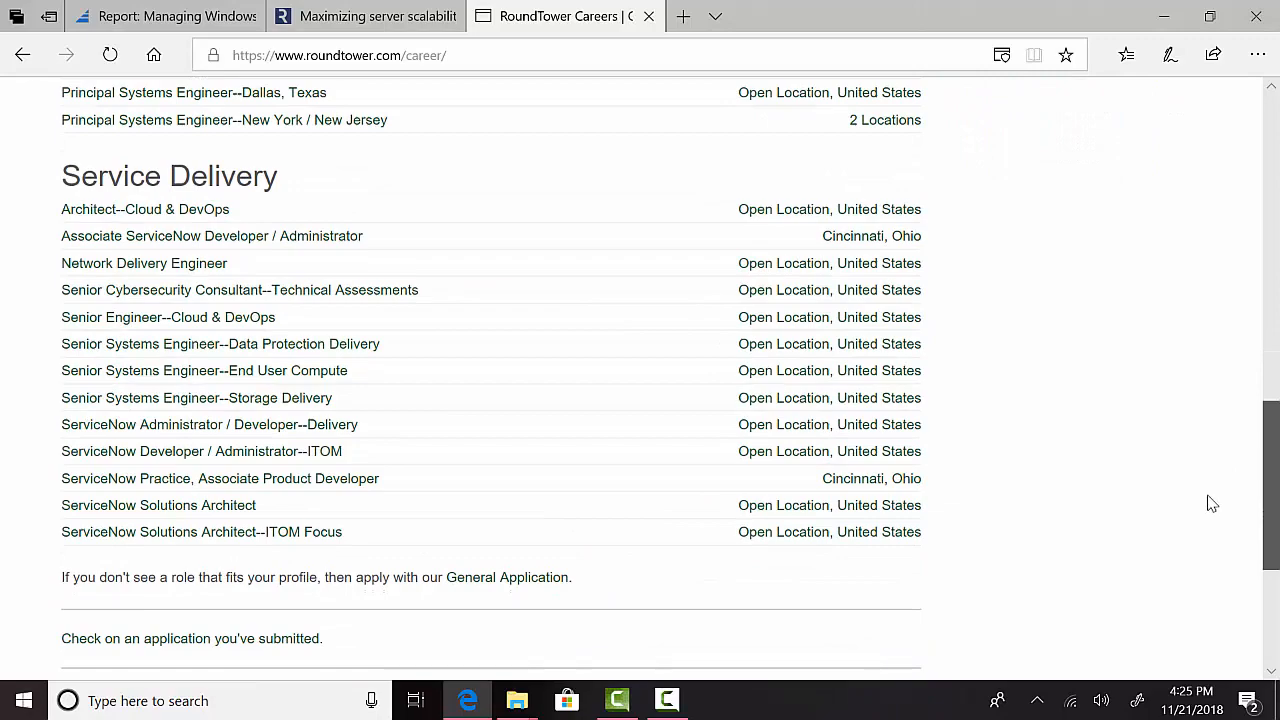
scroll("up", 3)
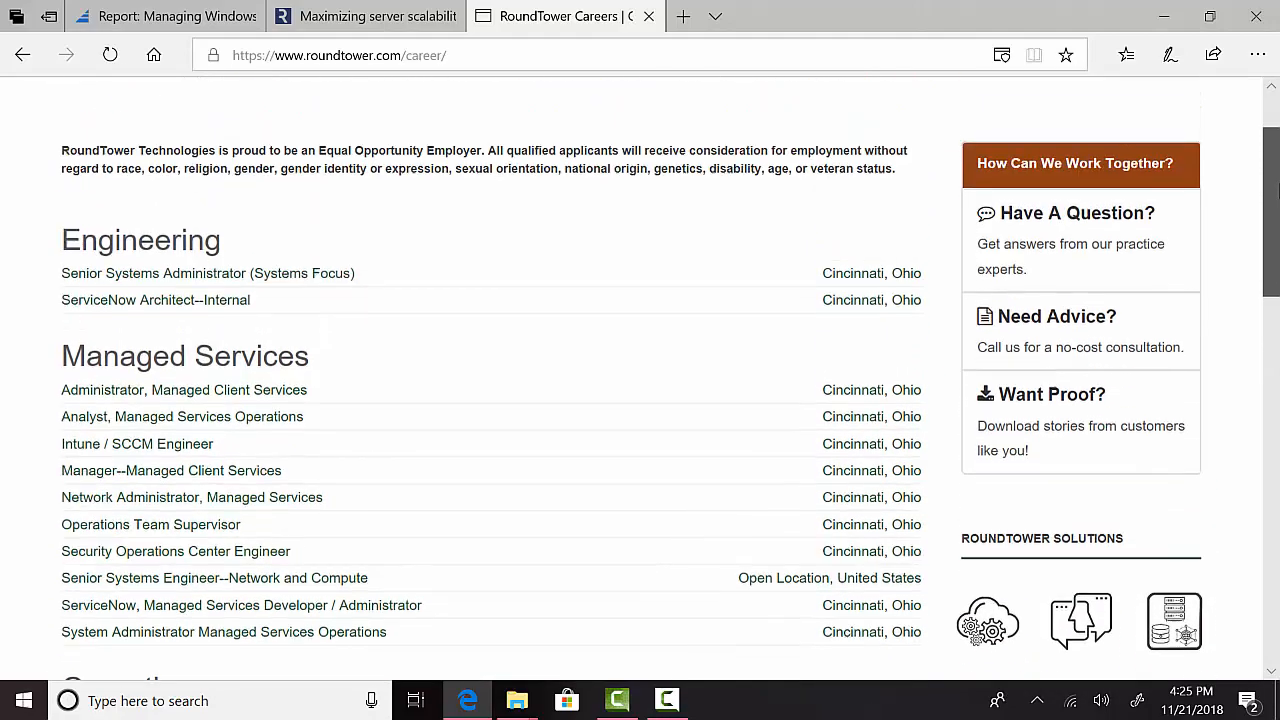
scroll("down", 3)
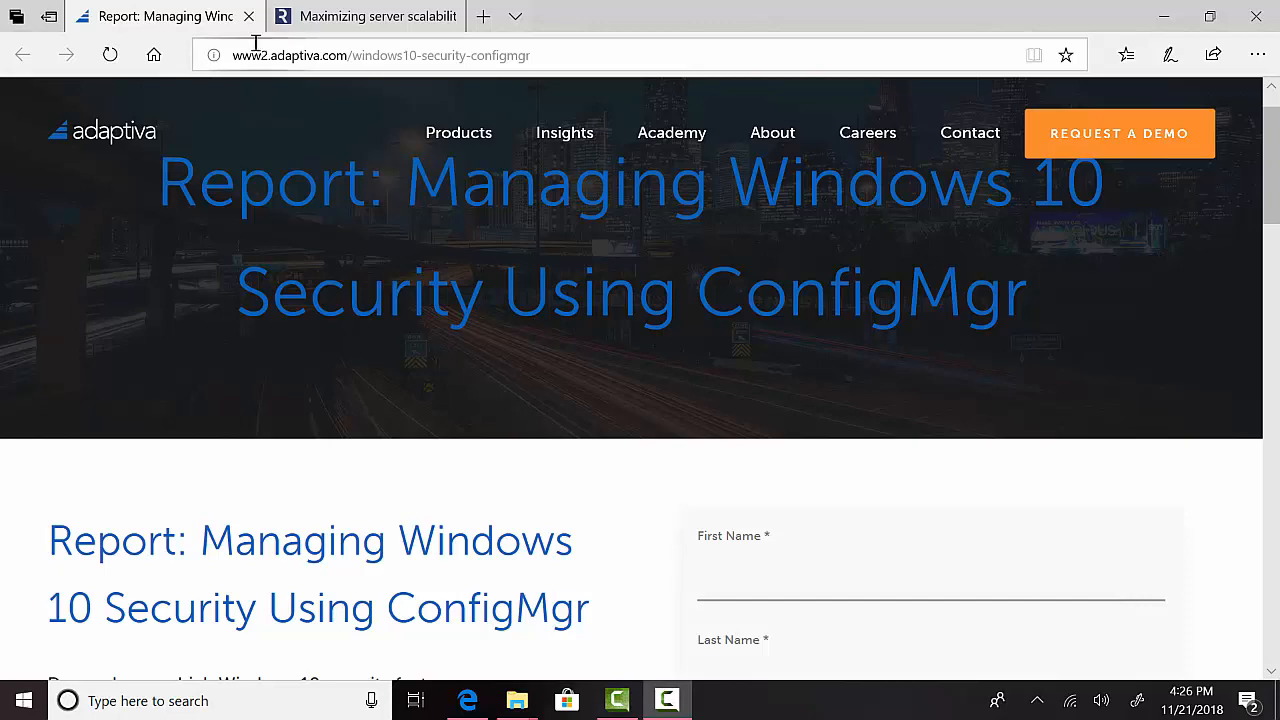
- Close the Adaptiva report and skim the ICT-R Citrix policy templates article through its benchmark charts
left_click(248, 16)
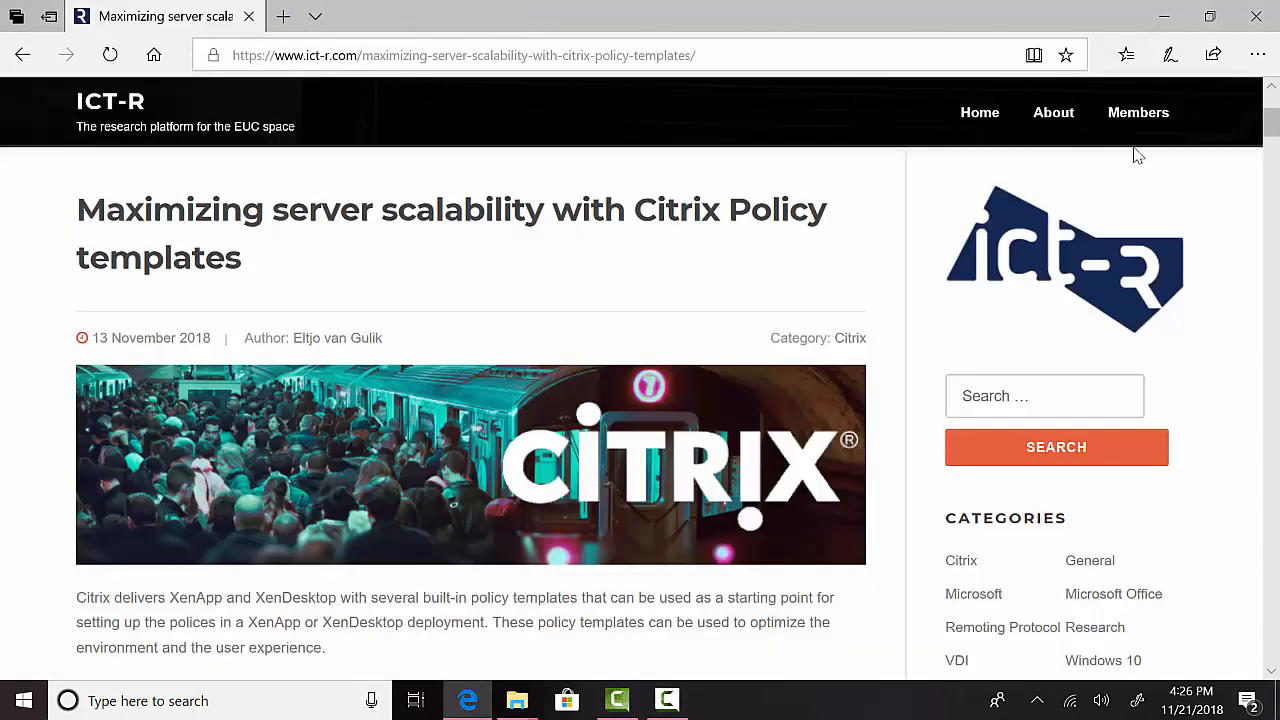
scroll("down", 3)
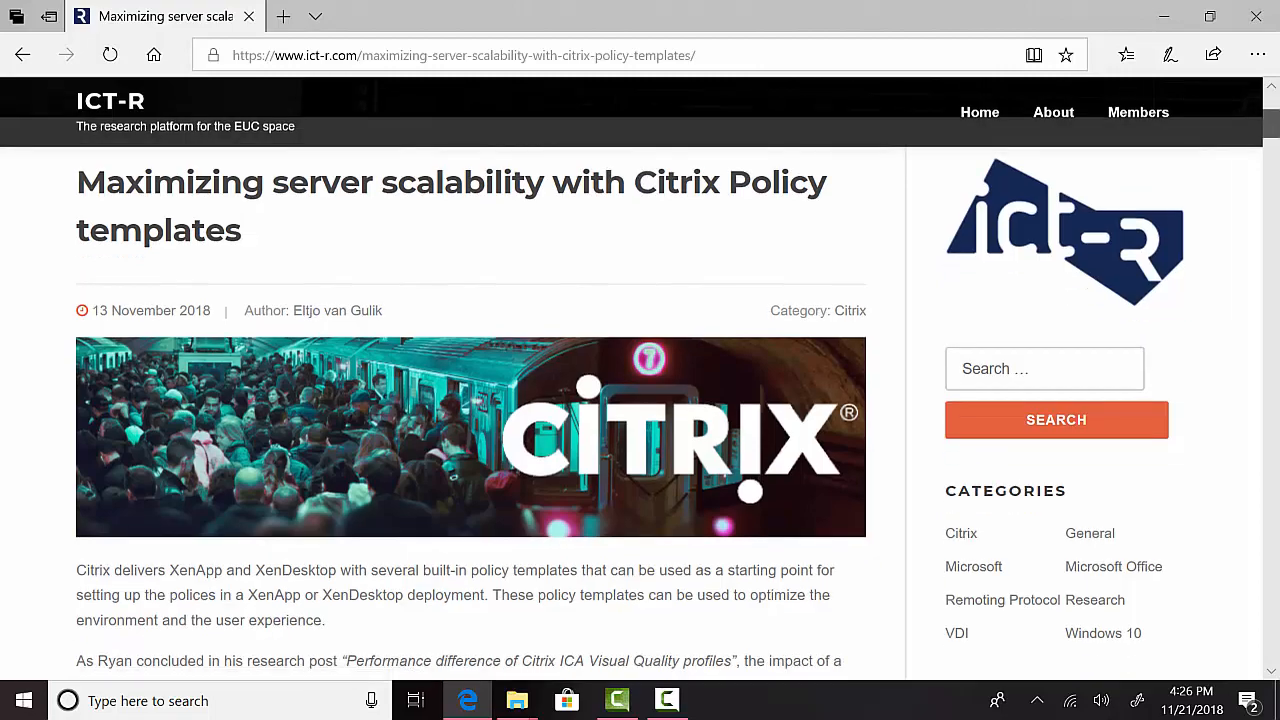
scroll("down", 3)
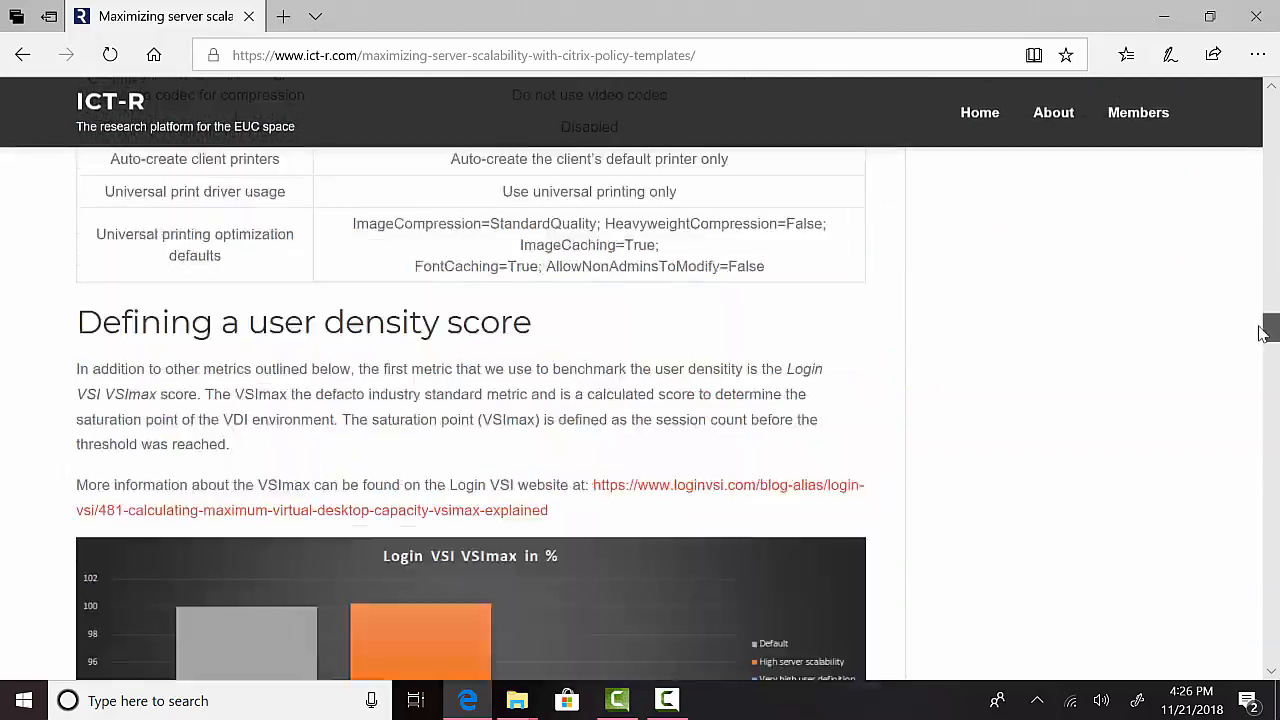
scroll("down", 3)
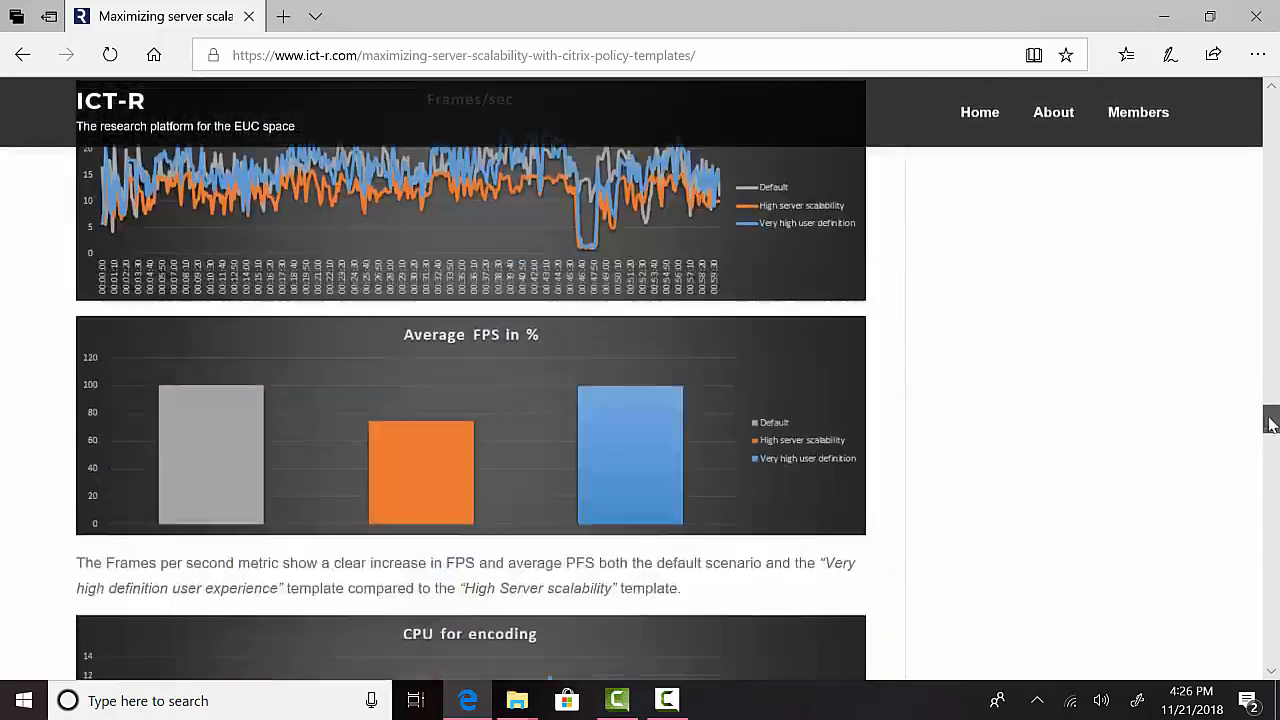
scroll("down", 3)
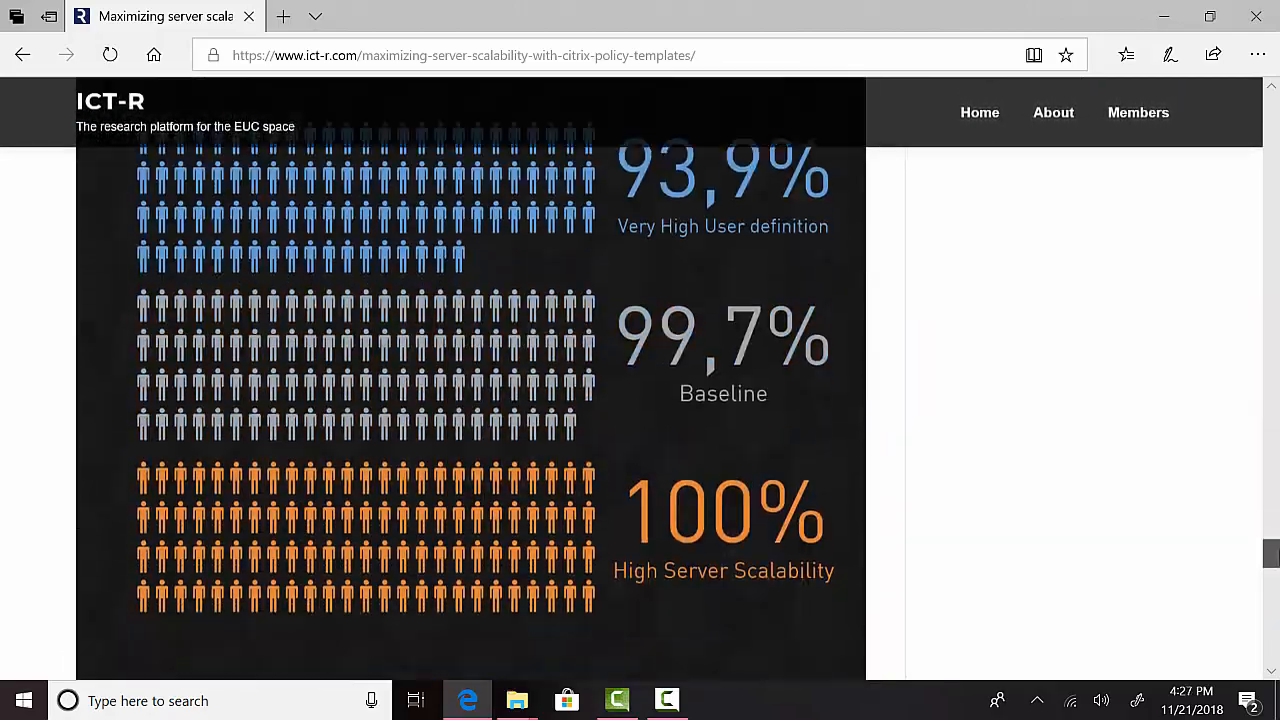
scroll("down", 3)
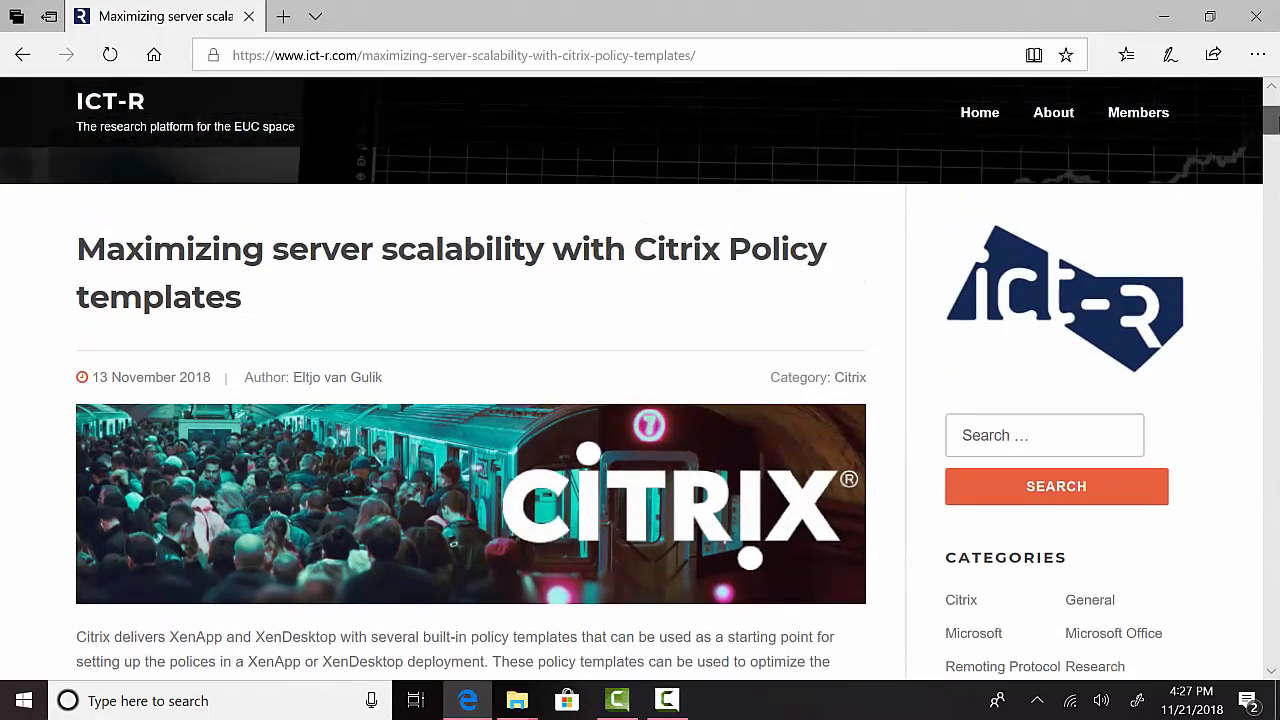
scroll("down", 3)
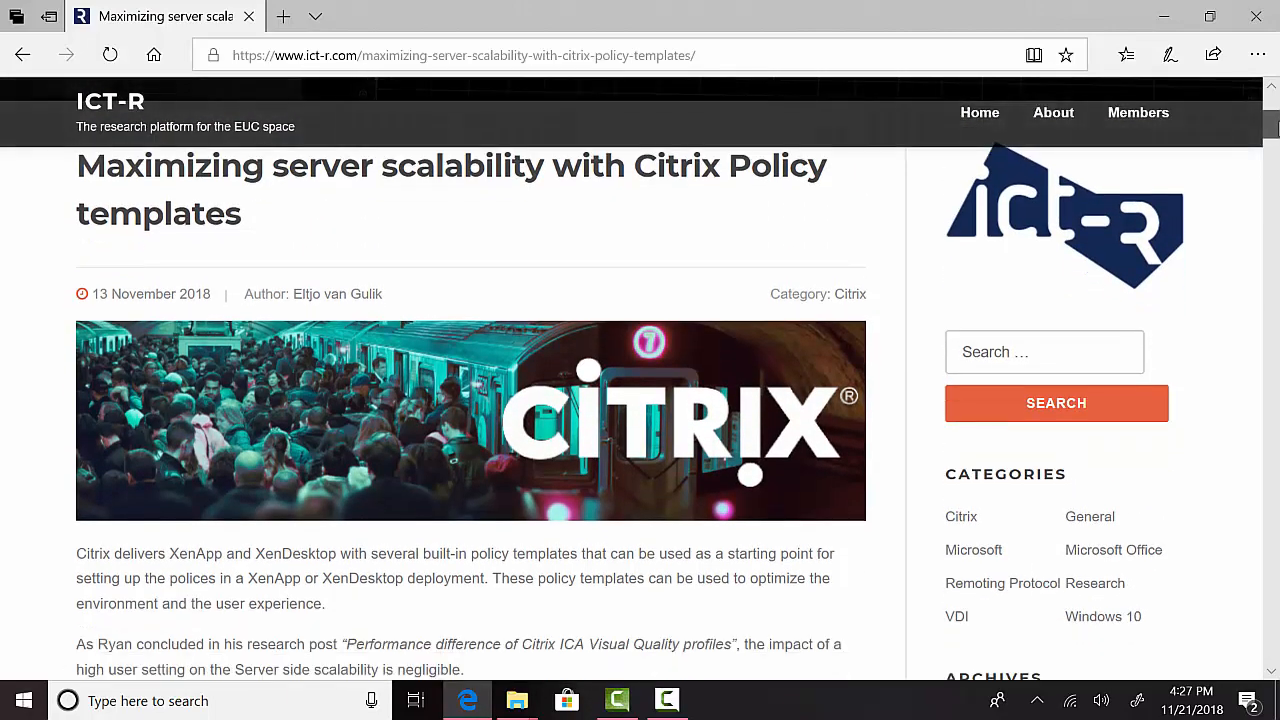